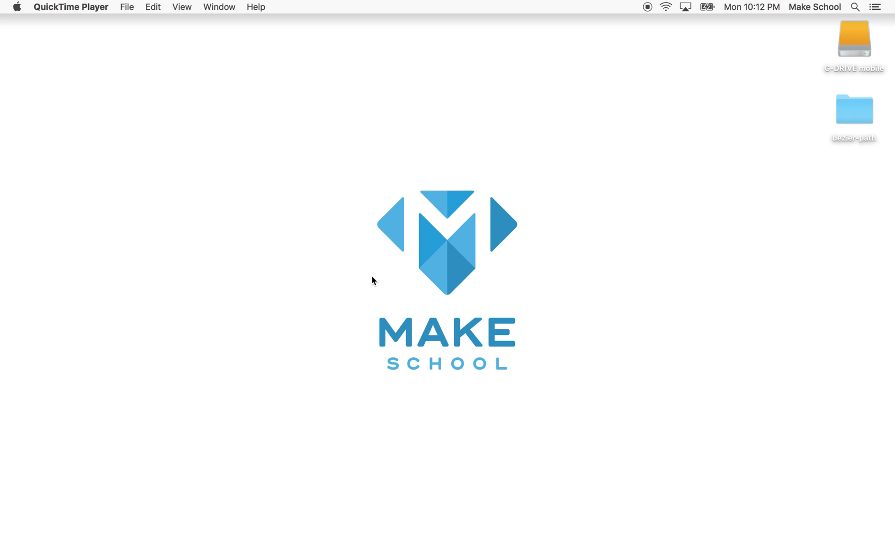
pyautogui.moveTo(446, 371)
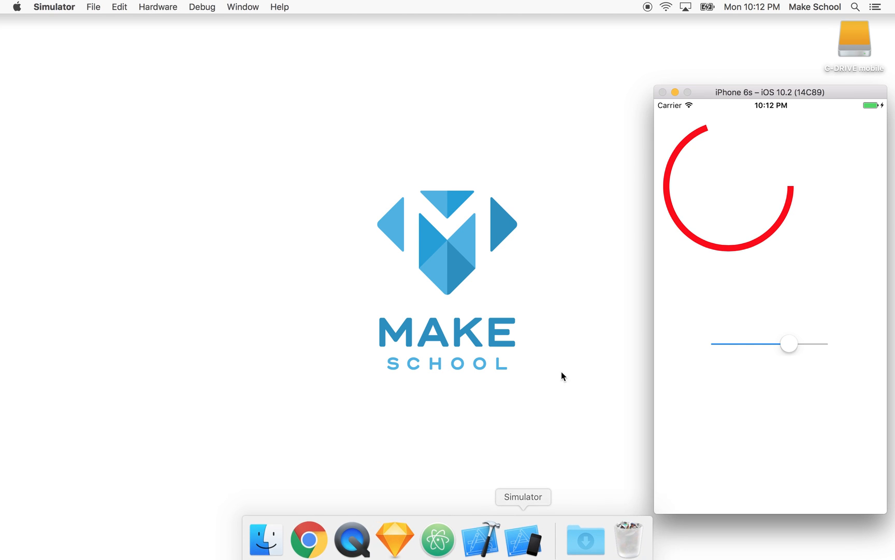
pyautogui.moveTo(759, 252)
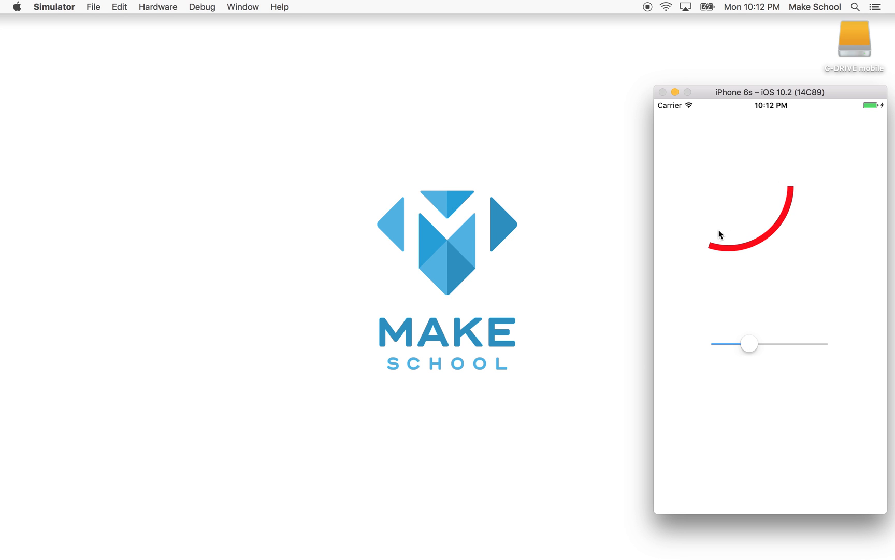
pyautogui.moveTo(804, 230)
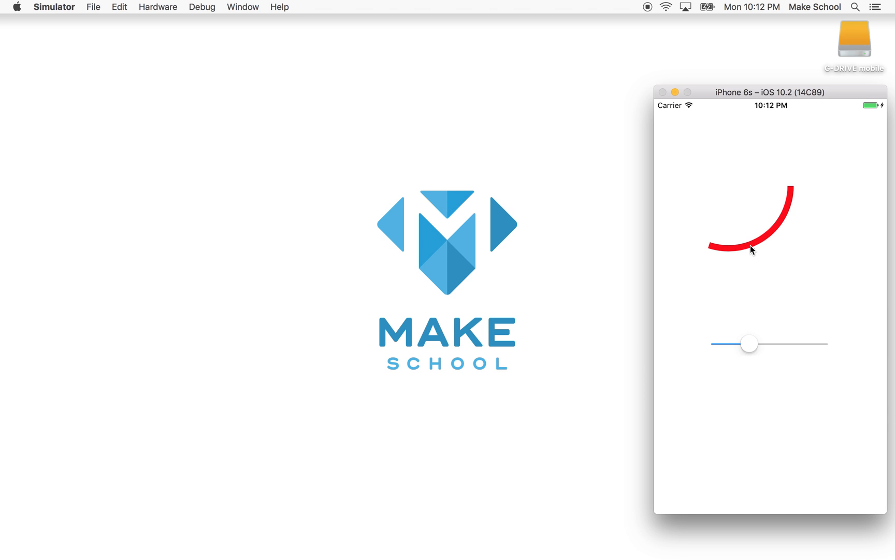
pyautogui.moveTo(728, 250)
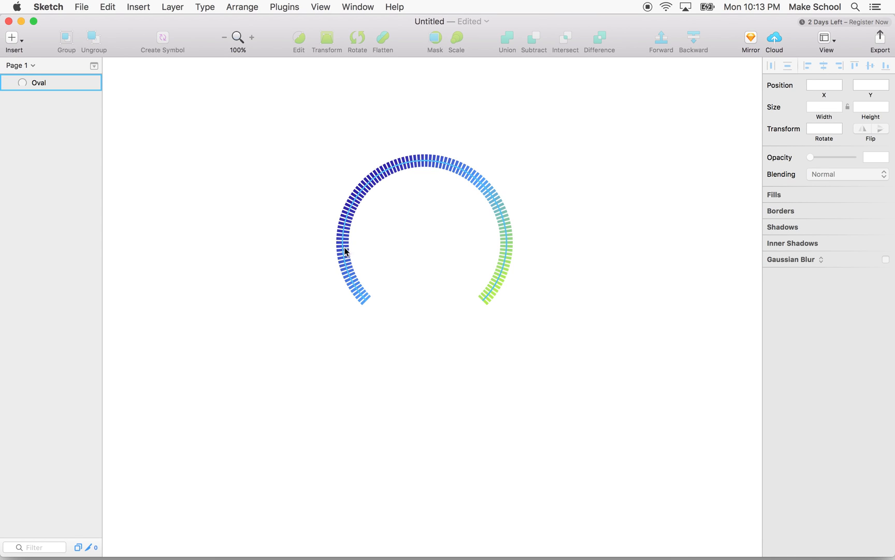
# Step: Inspect the Oval layer's path in the Sketch mockup, then switch back to Xcode
pyautogui.click(479, 249)
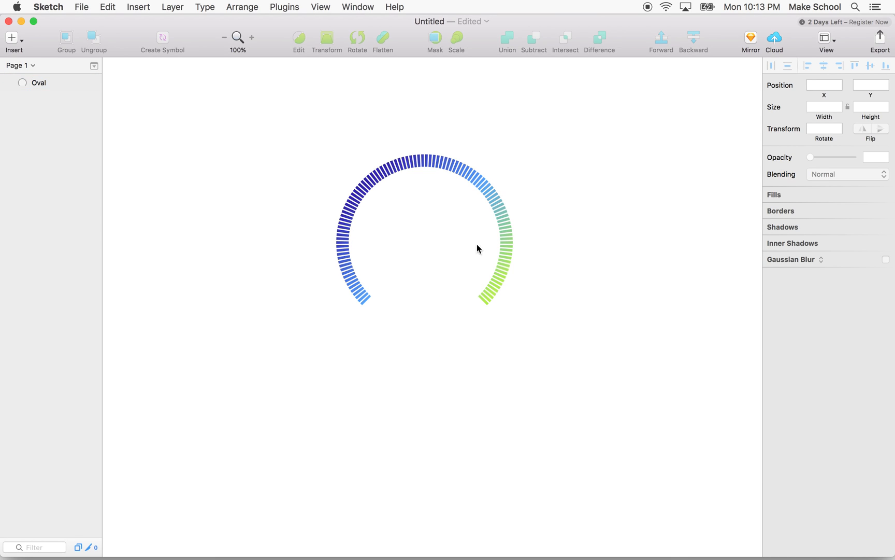
pyautogui.click(251, 37)
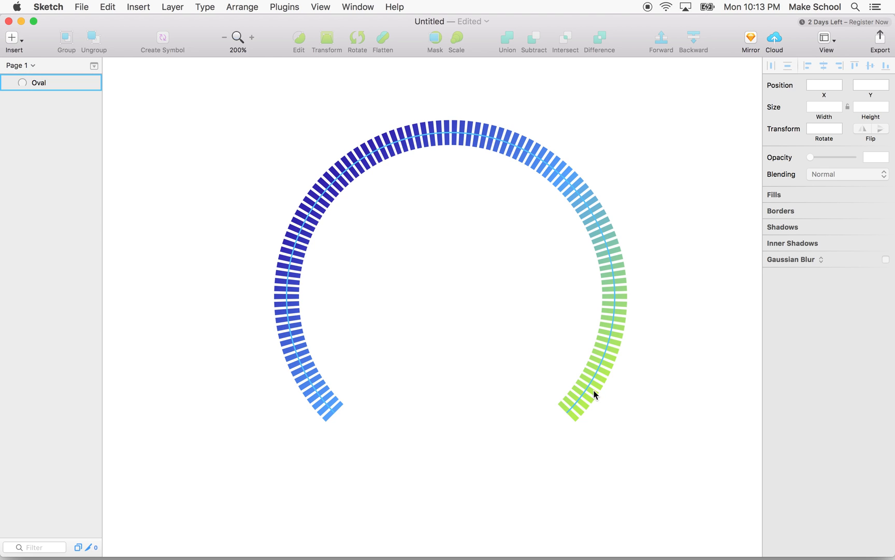
pyautogui.moveTo(568, 416)
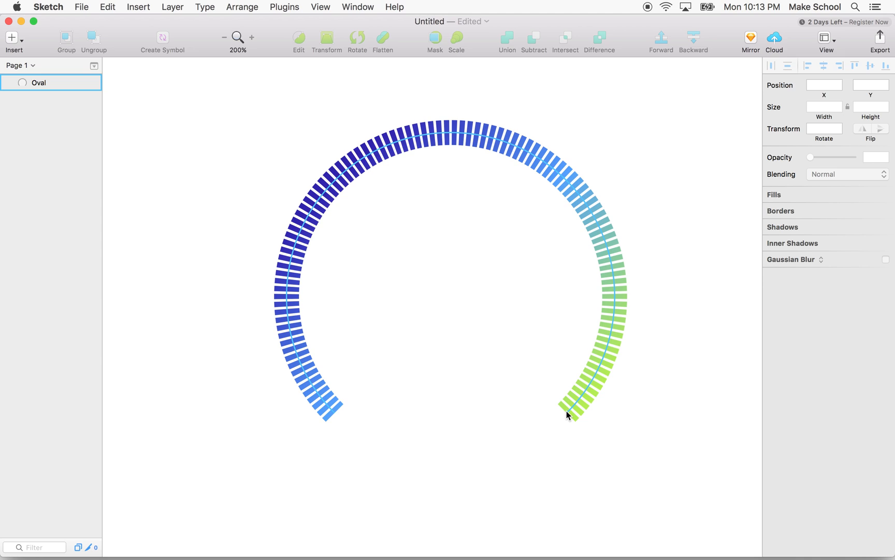
pyautogui.moveTo(284, 328)
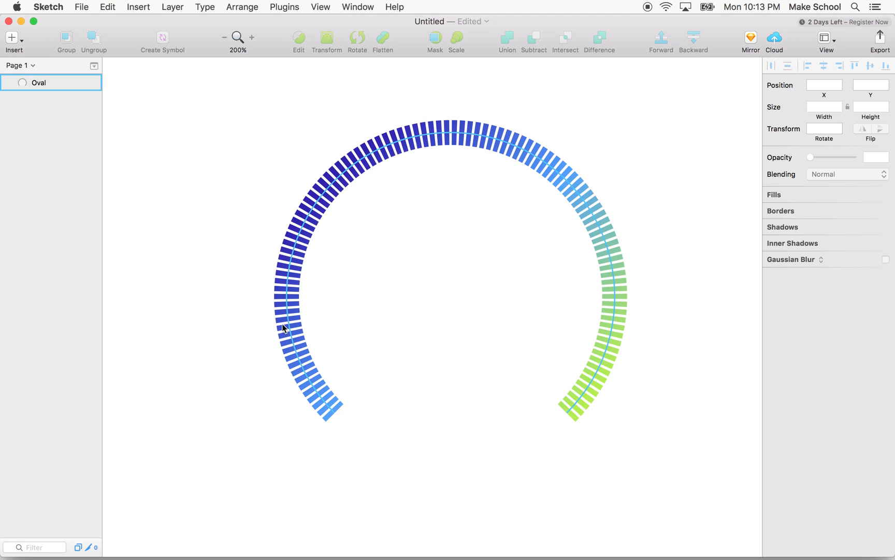
pyautogui.moveTo(507, 139)
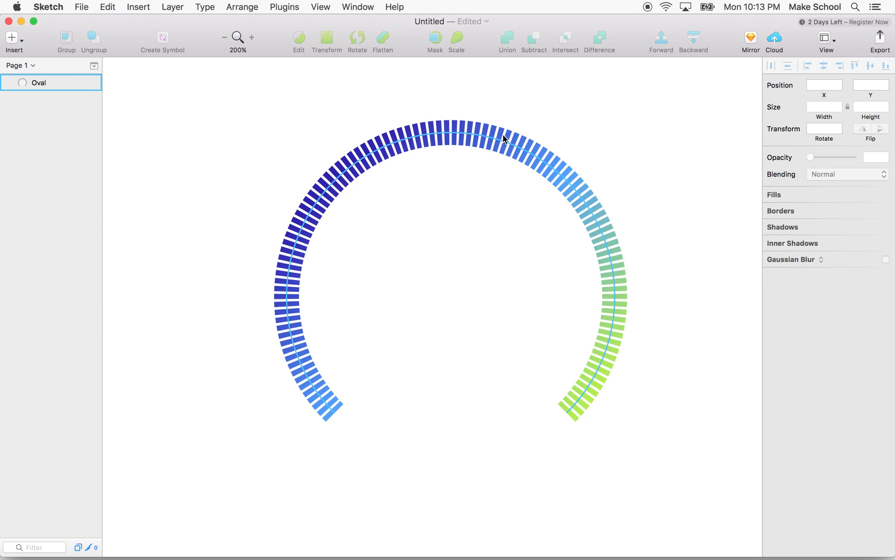
pyautogui.click(370, 237)
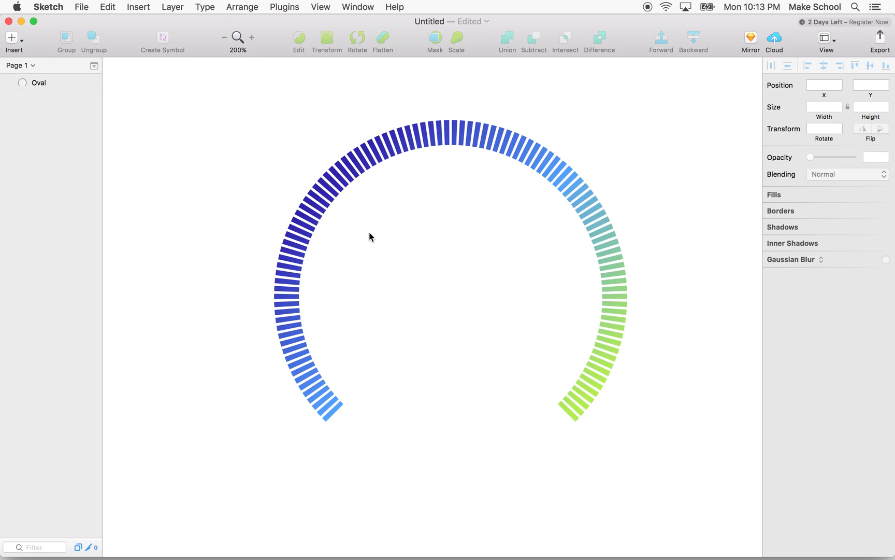
pyautogui.moveTo(383, 238)
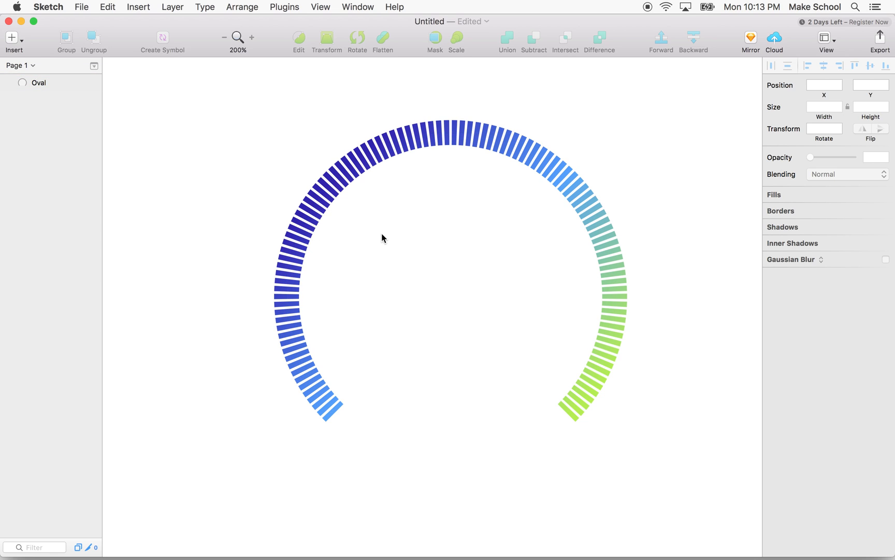
pyautogui.moveTo(390, 197)
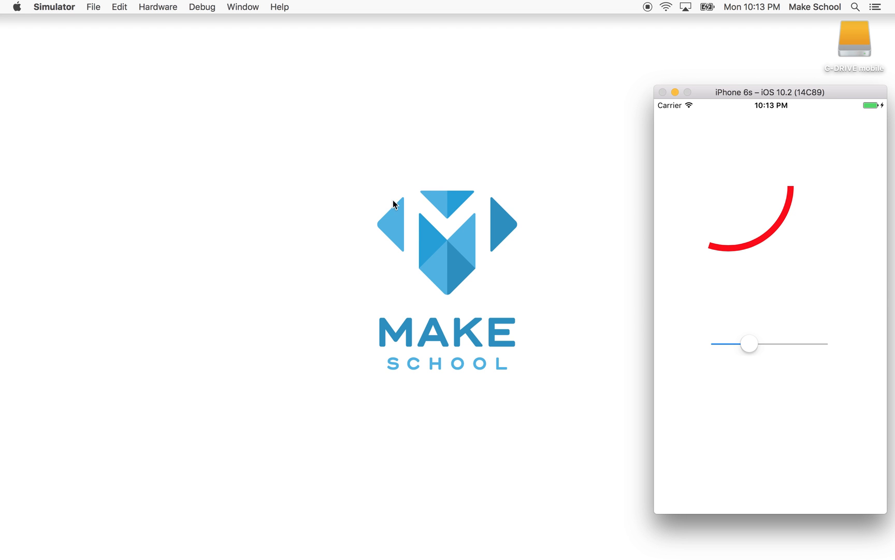
pyautogui.moveTo(437, 534)
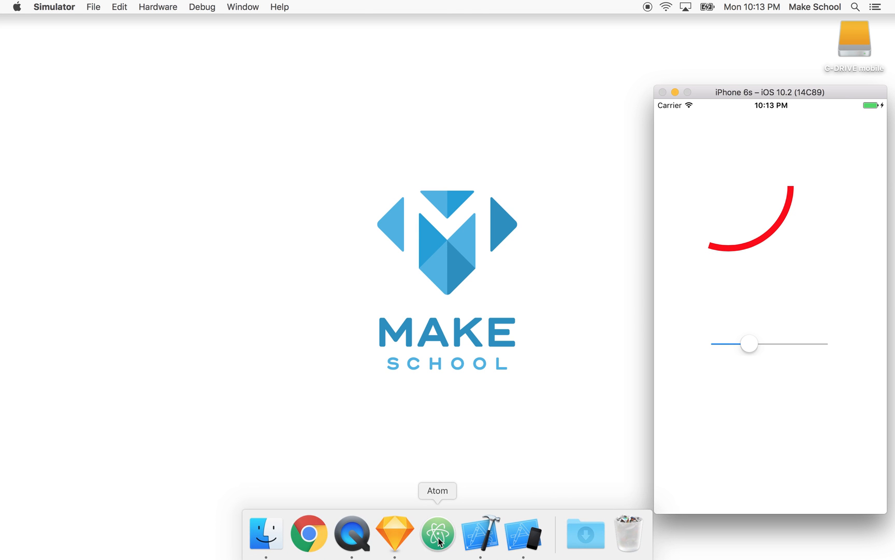
pyautogui.click(480, 534)
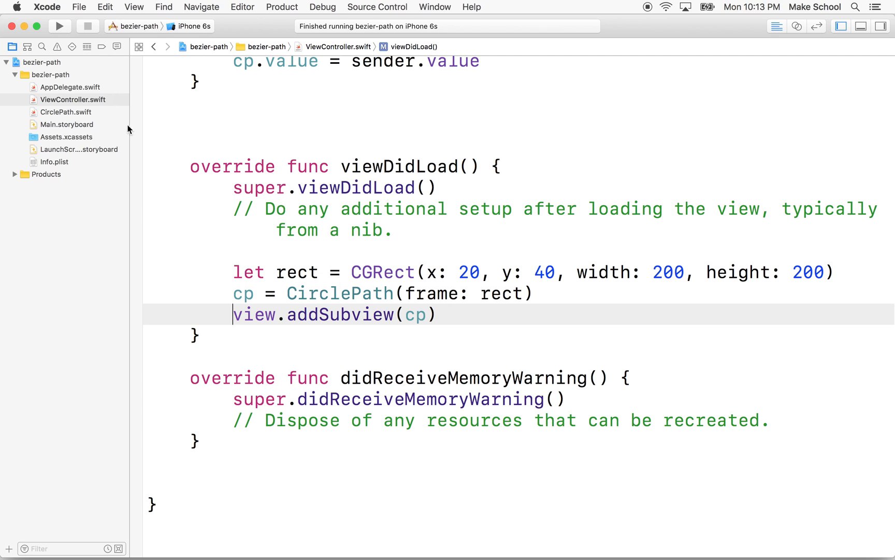
# Step: In CirclePath.swift, remove the ovalIn: bounds argument so path starts as an empty UIBezierPath()
pyautogui.click(65, 112)
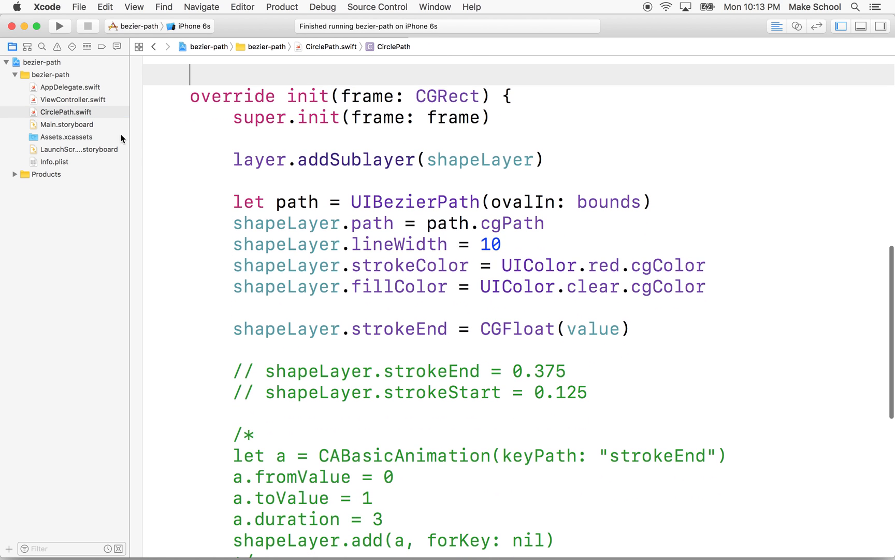
pyautogui.scroll(3)
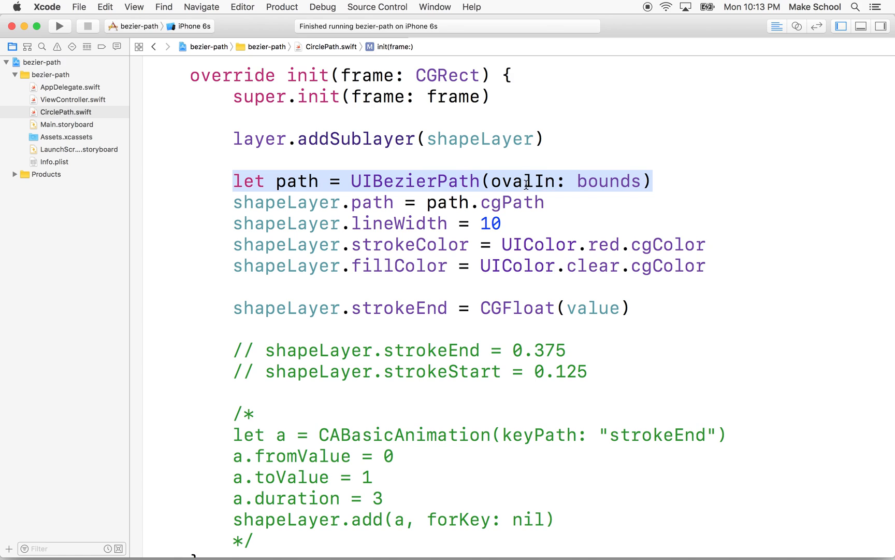
pyautogui.doubleClick(609, 180)
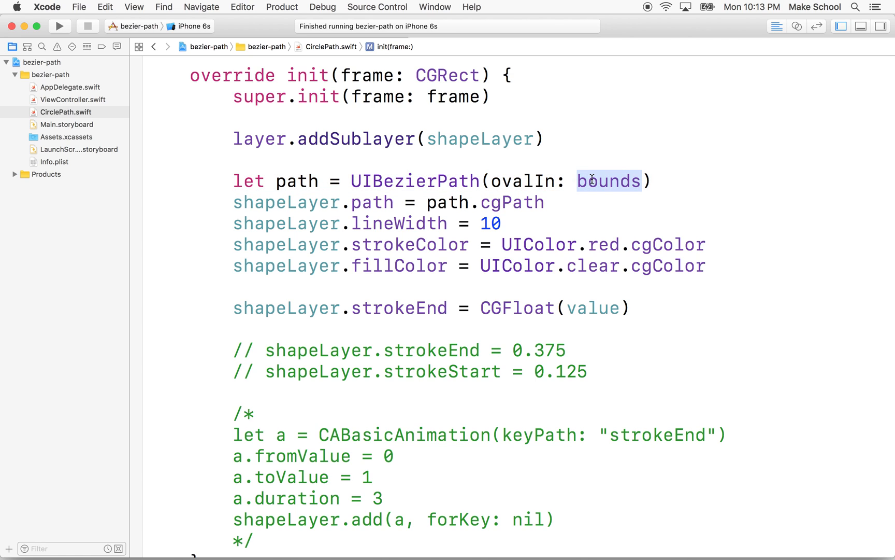
pyautogui.moveTo(469, 181)
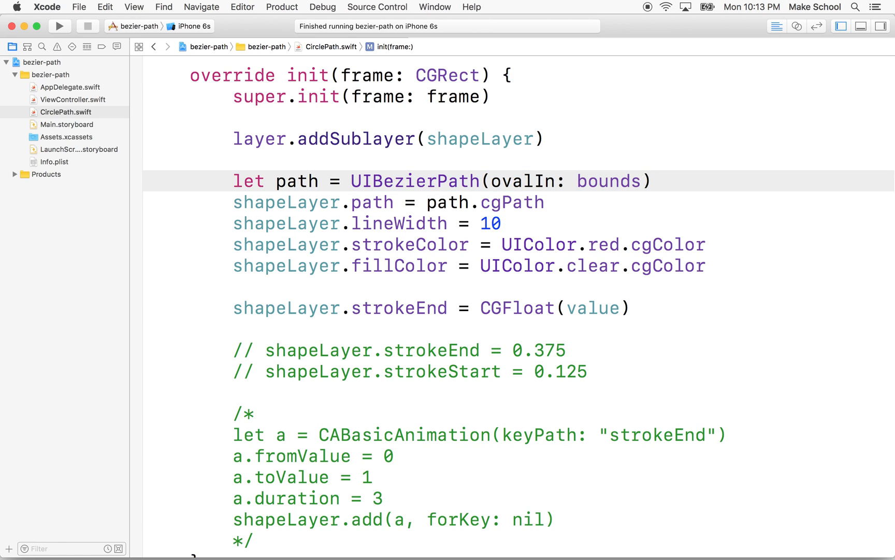
pyautogui.press('Delete')
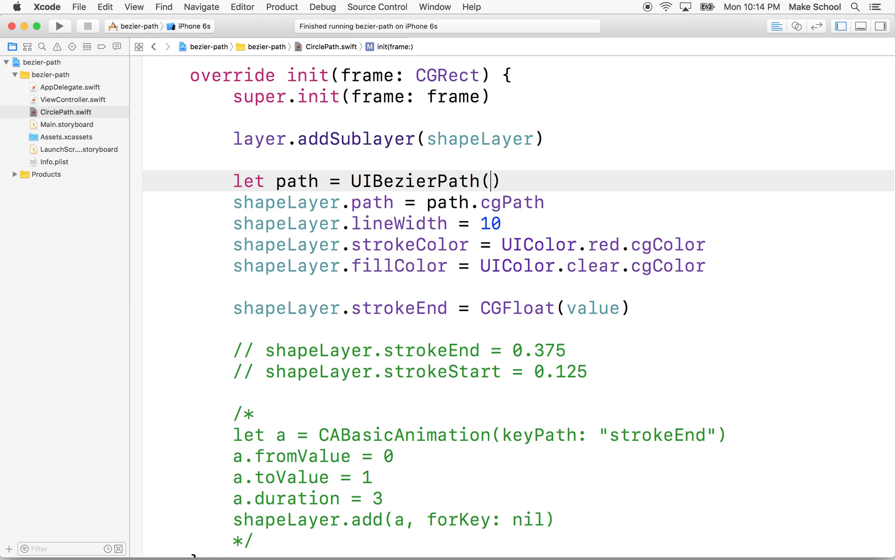
pyautogui.press('Return')
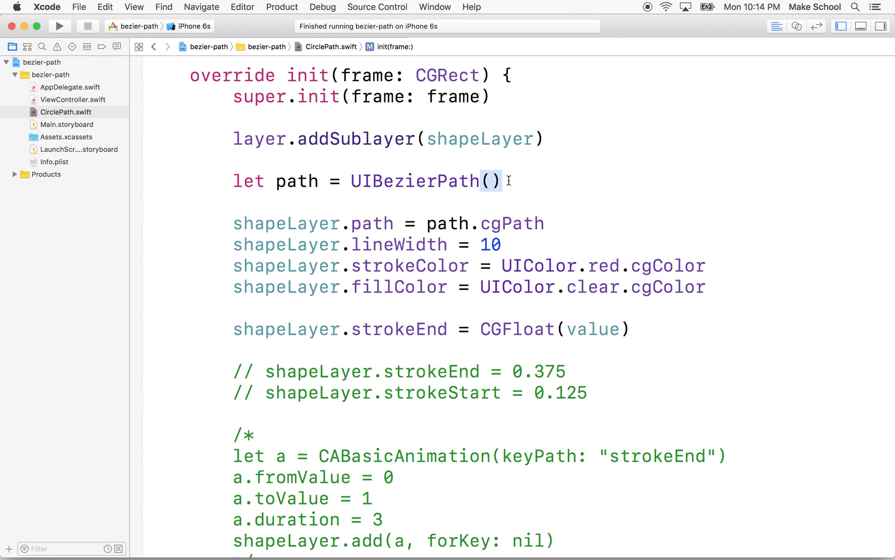
pyautogui.doubleClick(412, 180)
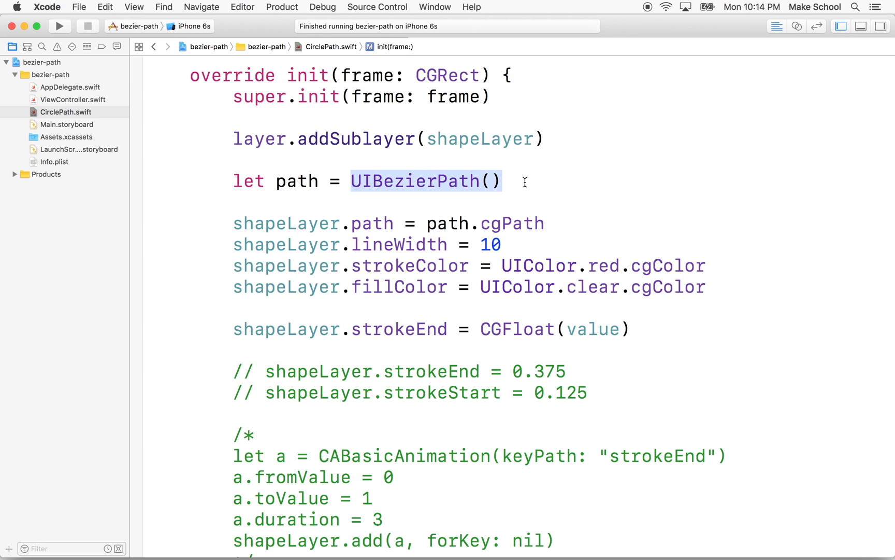
# Step: Start a path. call on the blank line to bring up method completions for addArc
pyautogui.click(505, 181)
pyautogui.write('pat')
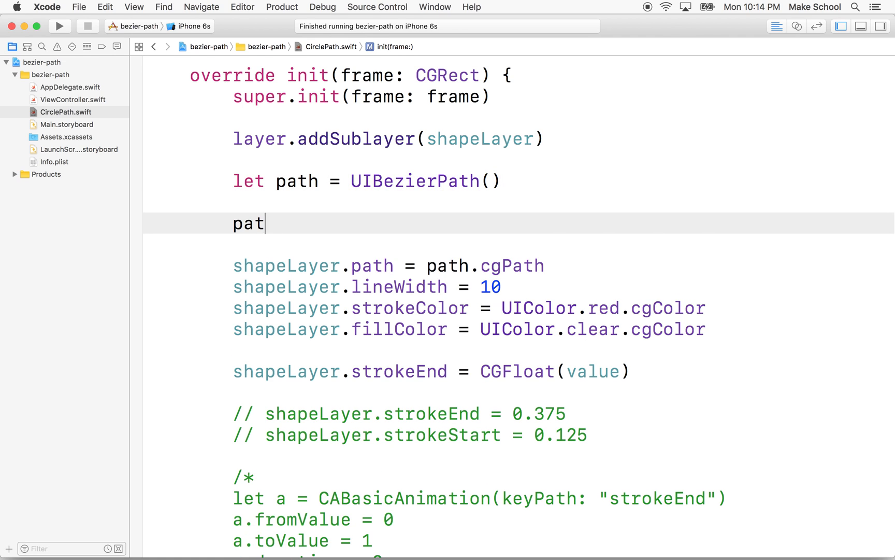
pyautogui.write('.')
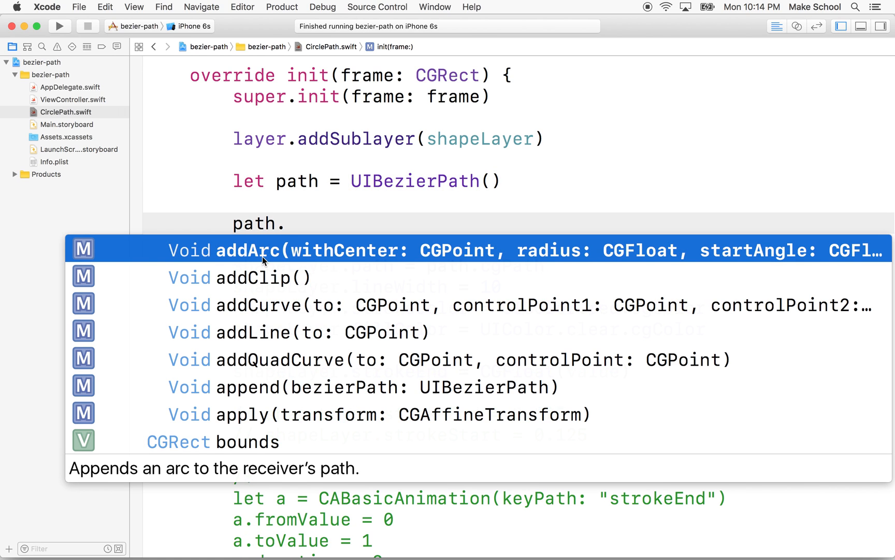
pyautogui.moveTo(368, 259)
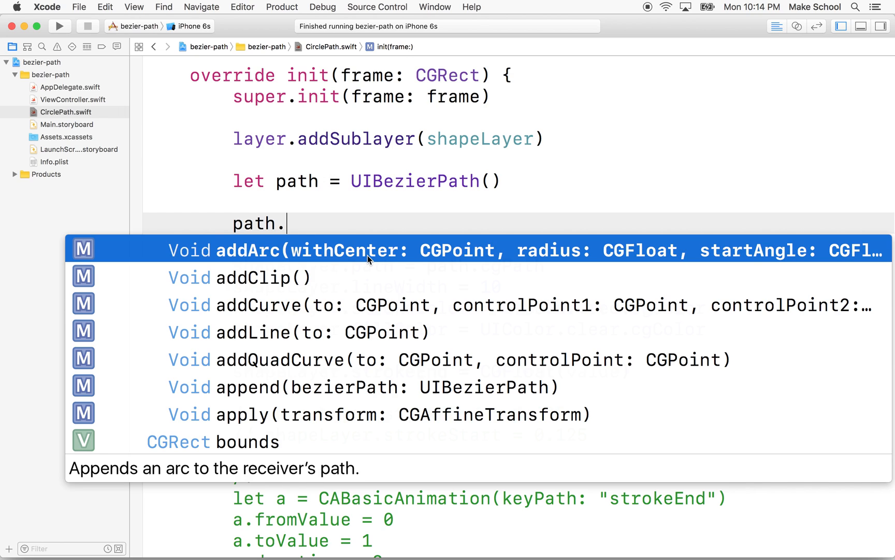
pyautogui.moveTo(356, 259)
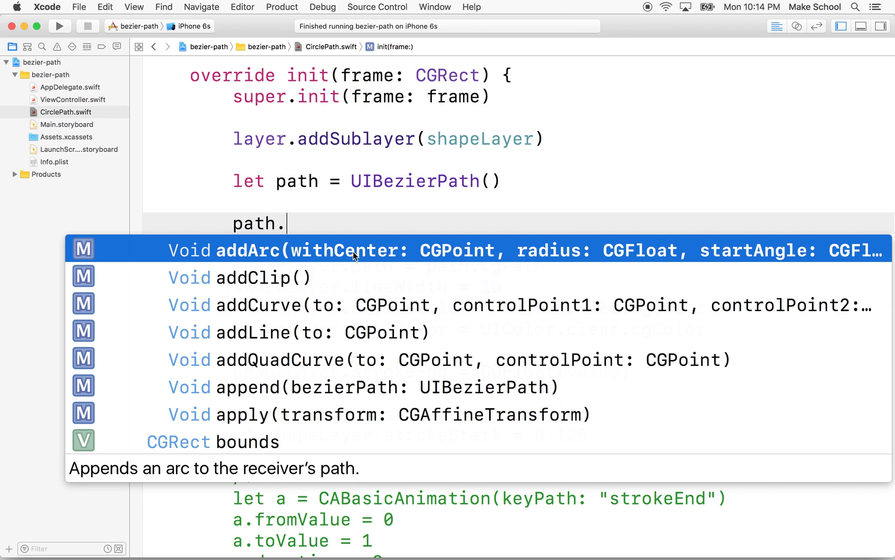
pyautogui.moveTo(451, 249)
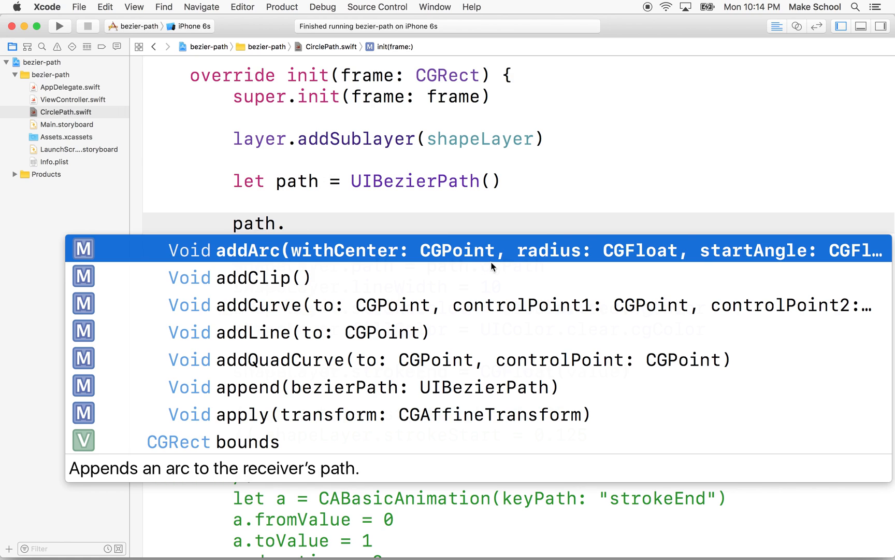
pyautogui.moveTo(641, 267)
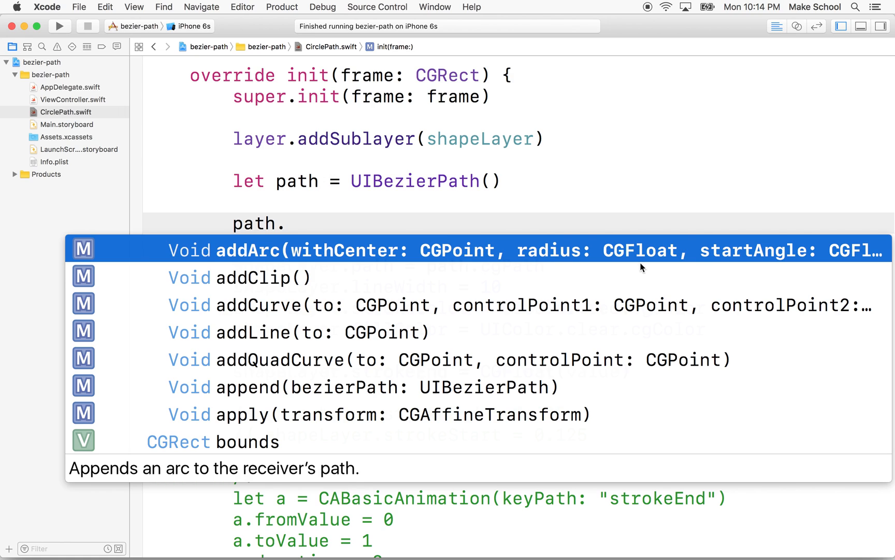
pyautogui.moveTo(760, 258)
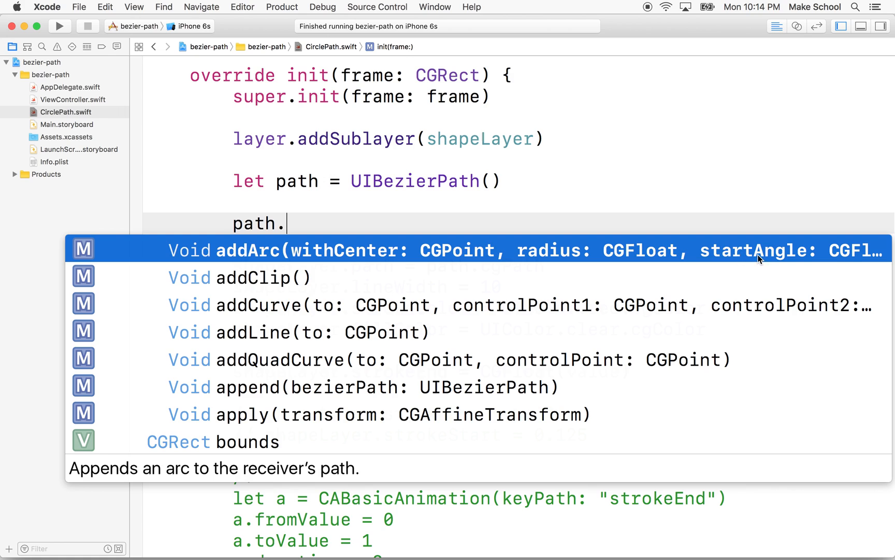
pyautogui.moveTo(849, 255)
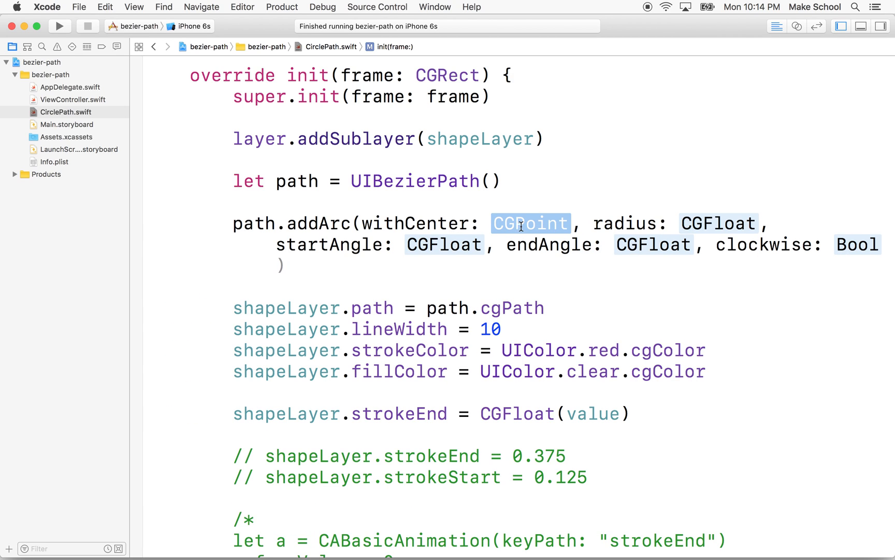
pyautogui.moveTo(477, 251)
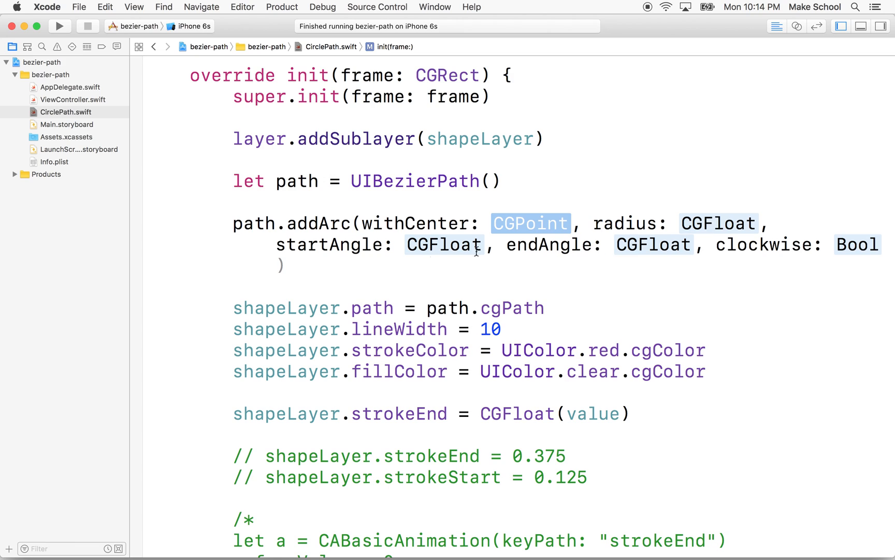
pyautogui.moveTo(791, 249)
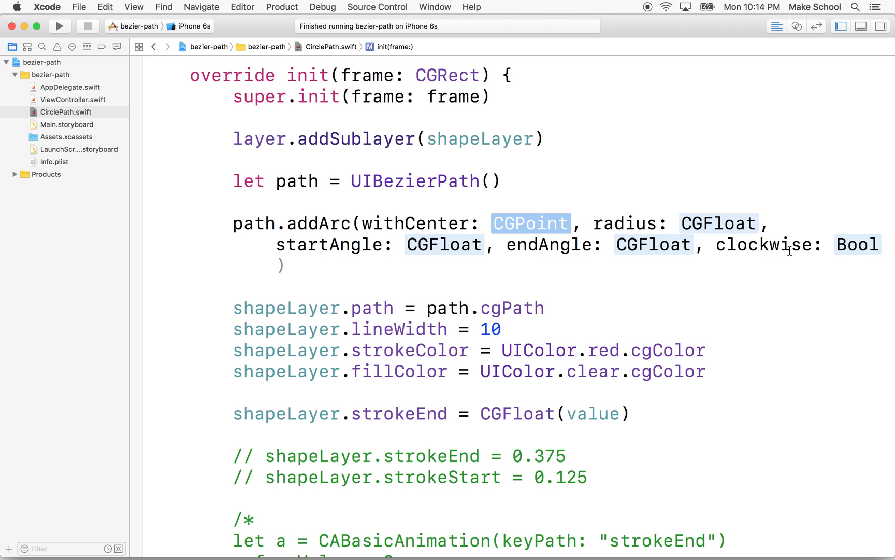
pyautogui.moveTo(839, 244)
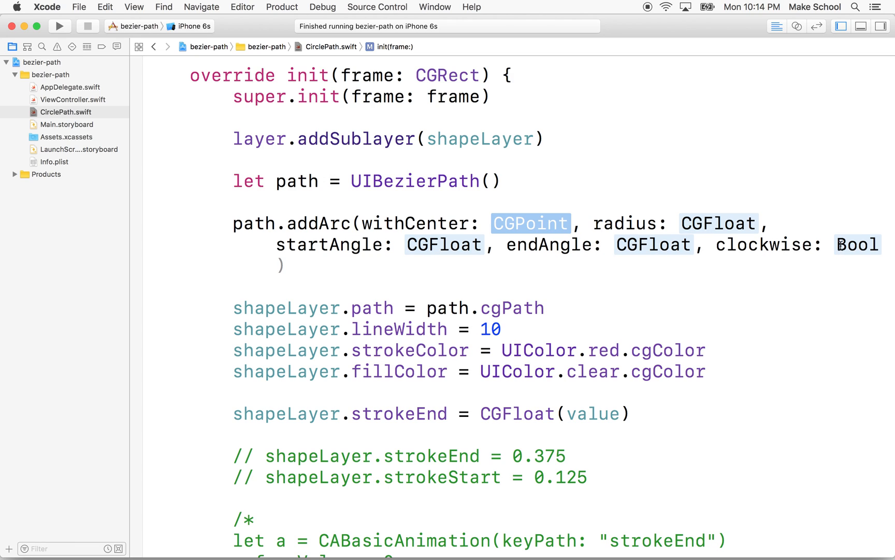
pyautogui.moveTo(504, 223)
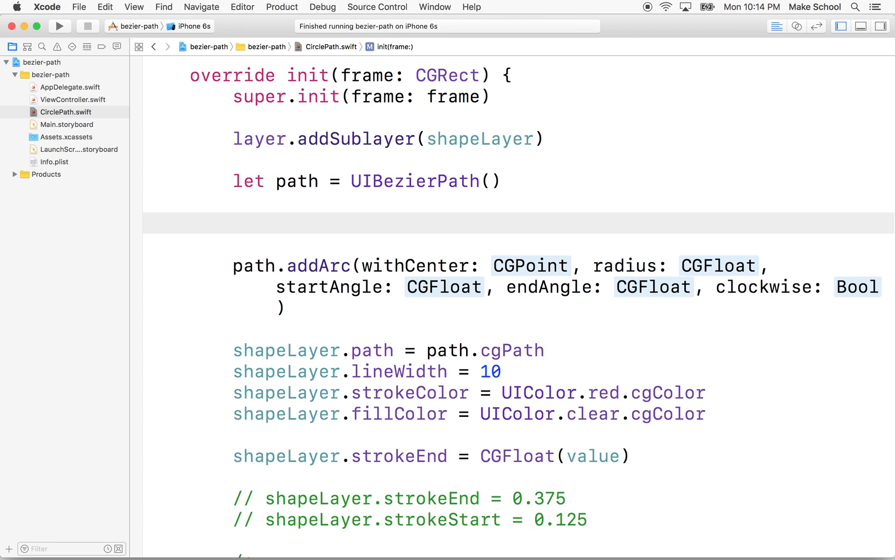
# Step: Define cx and cy as half of bounds width and height, and c as CGPoint(x: cx, y: cy)
pyautogui.write('l')
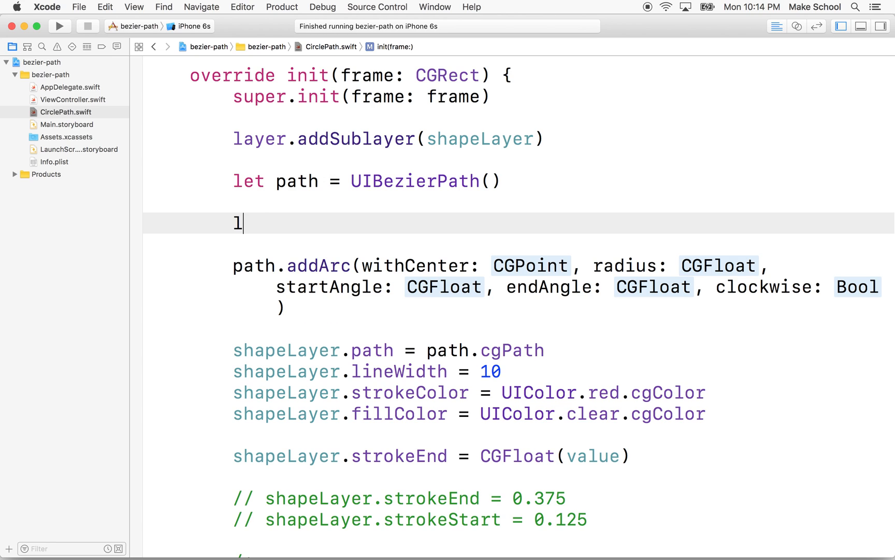
pyautogui.write('et cx =')
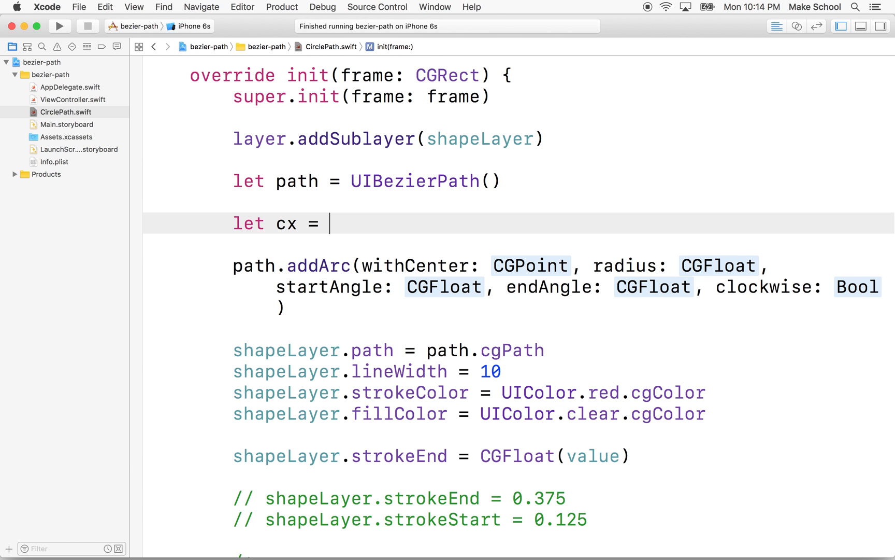
pyautogui.write('bounds.width / 2')
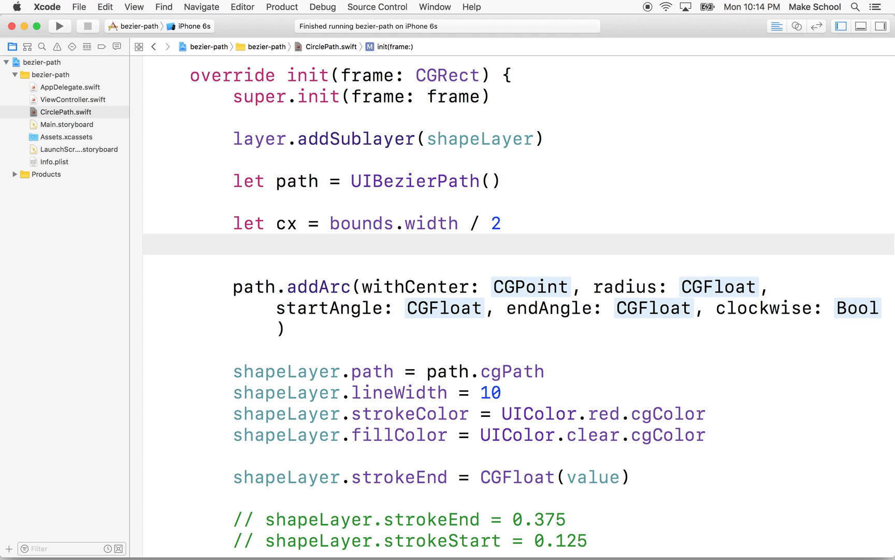
pyautogui.write('let')
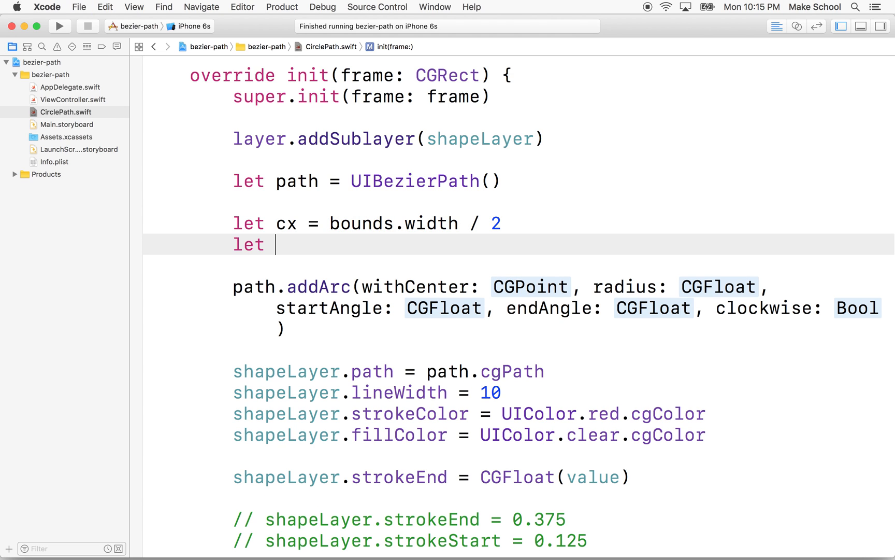
pyautogui.write('cy = bou')
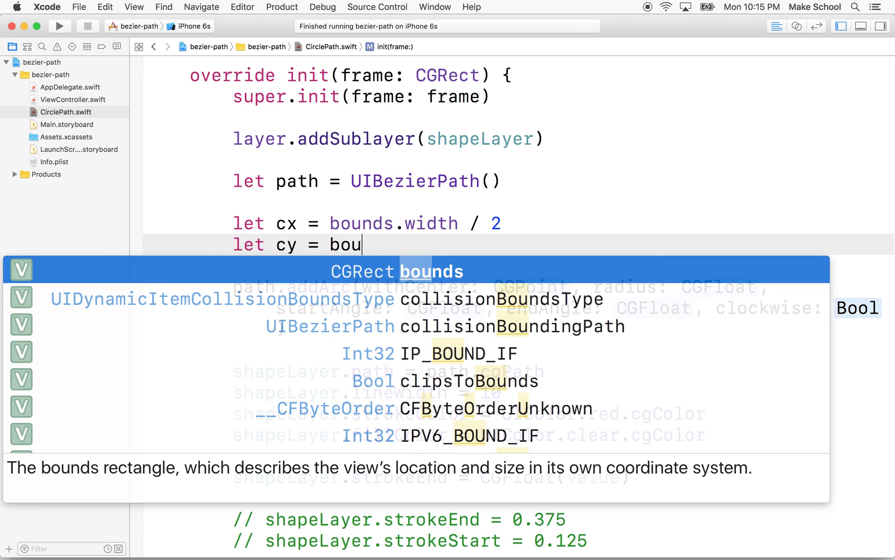
pyautogui.write('.height / 2')
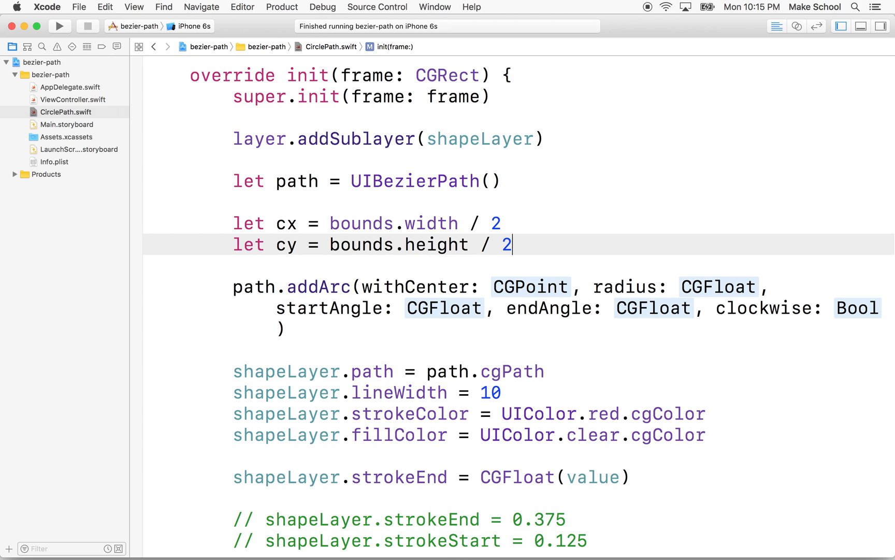
pyautogui.press('Return')
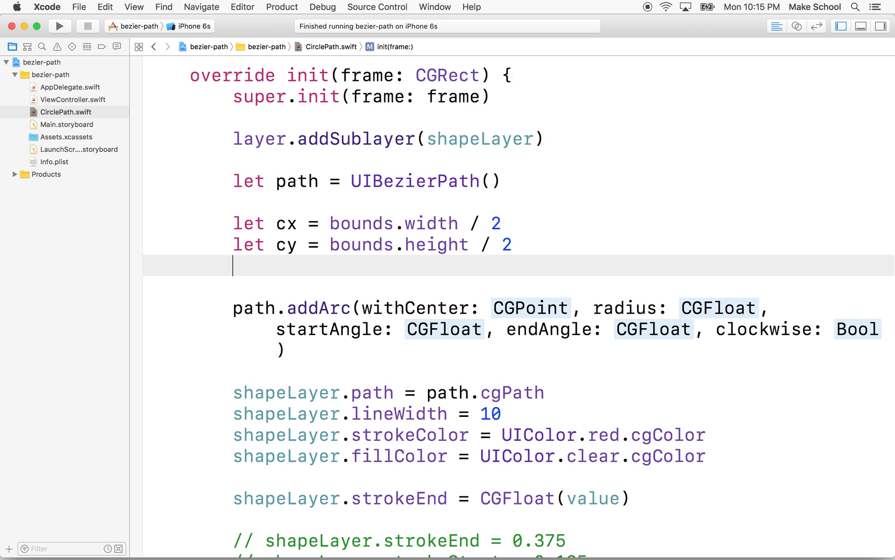
pyautogui.write('let c')
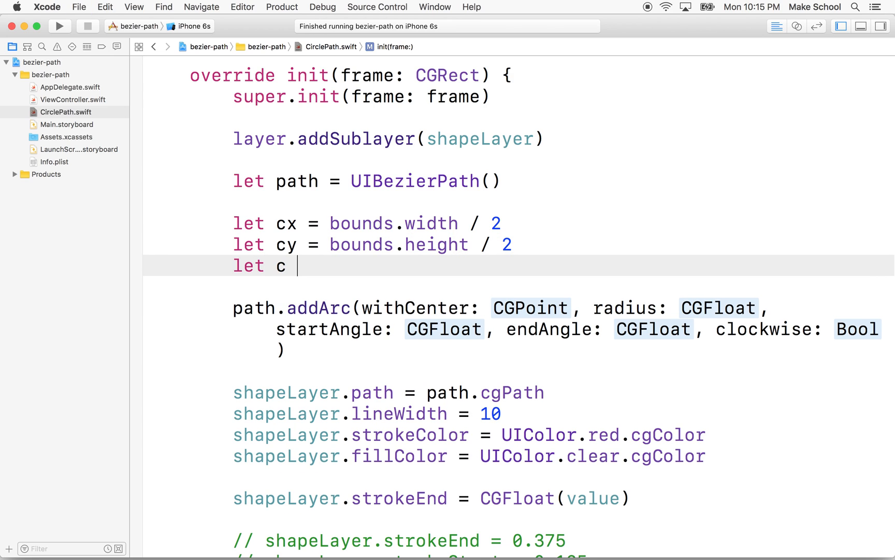
pyautogui.write('= CGPoint(x: CGFloat, y: CGFloat')
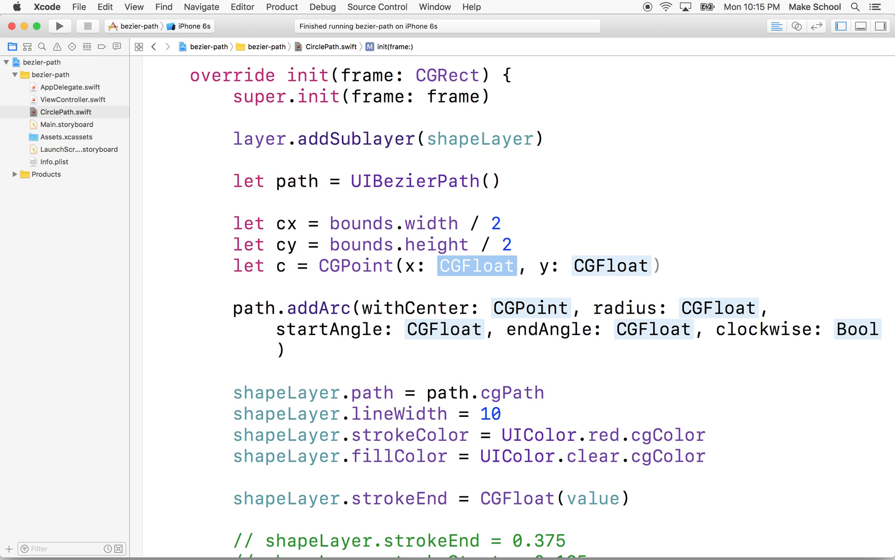
pyautogui.write('cx')
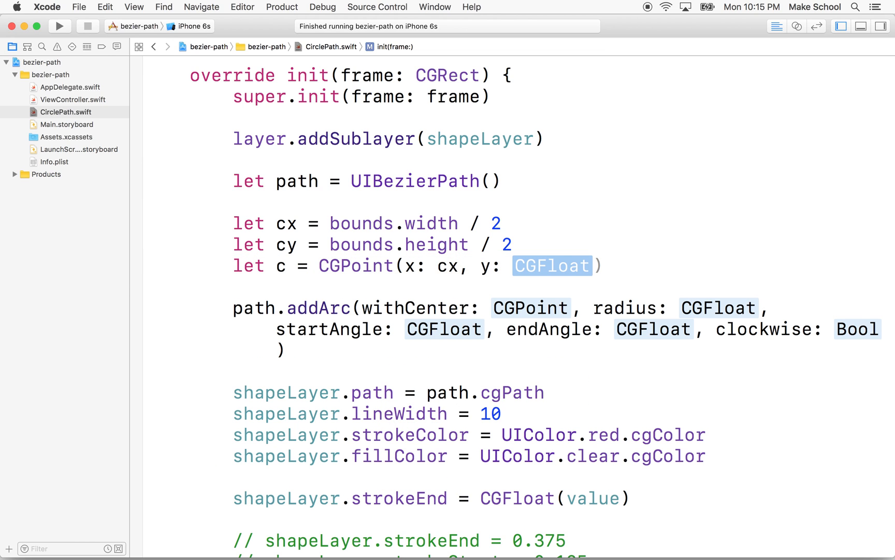
pyautogui.write('cy')
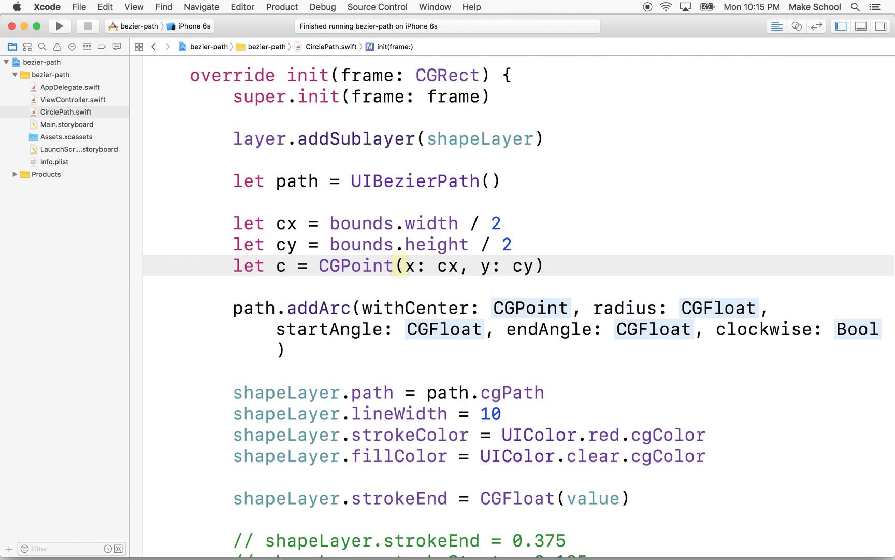
# Step: Use c as the addArc center and cx as its radius, leaving angles and direction as placeholders
pyautogui.click(545, 265)
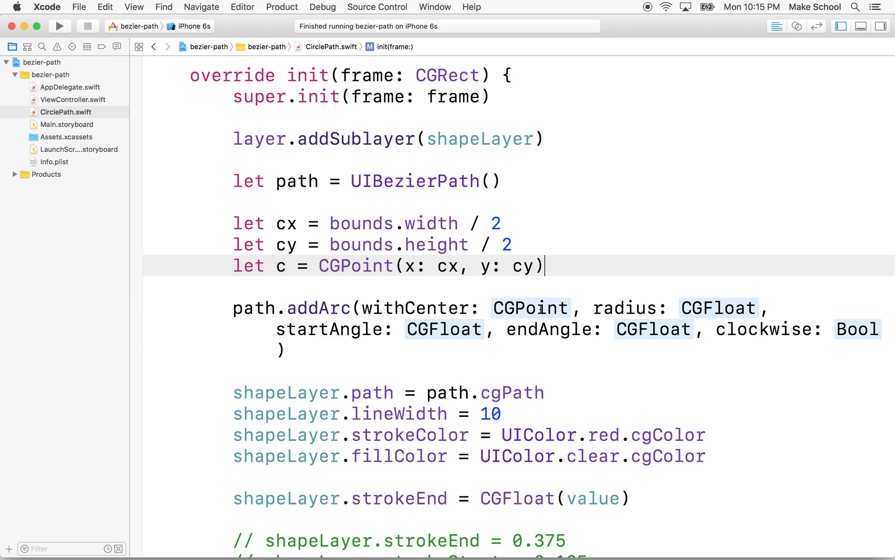
pyautogui.write('c')
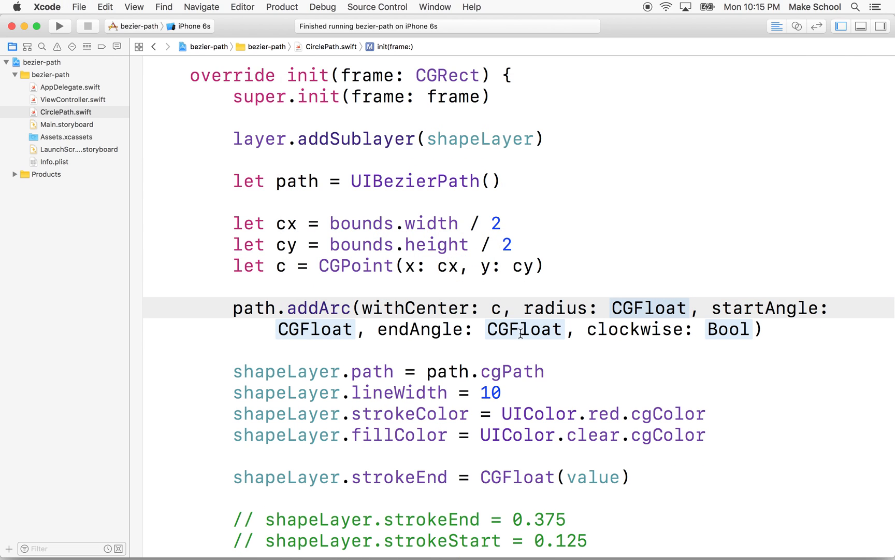
pyautogui.moveTo(541, 265)
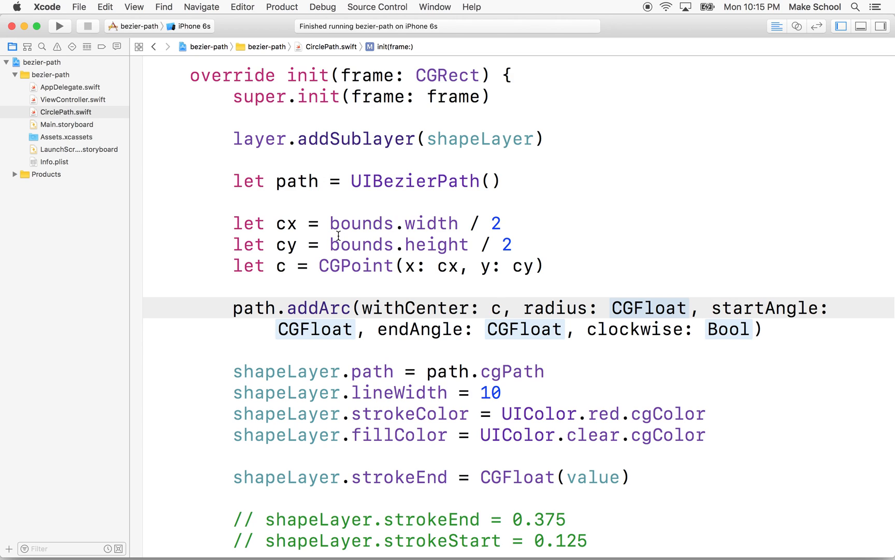
pyautogui.doubleClick(393, 223)
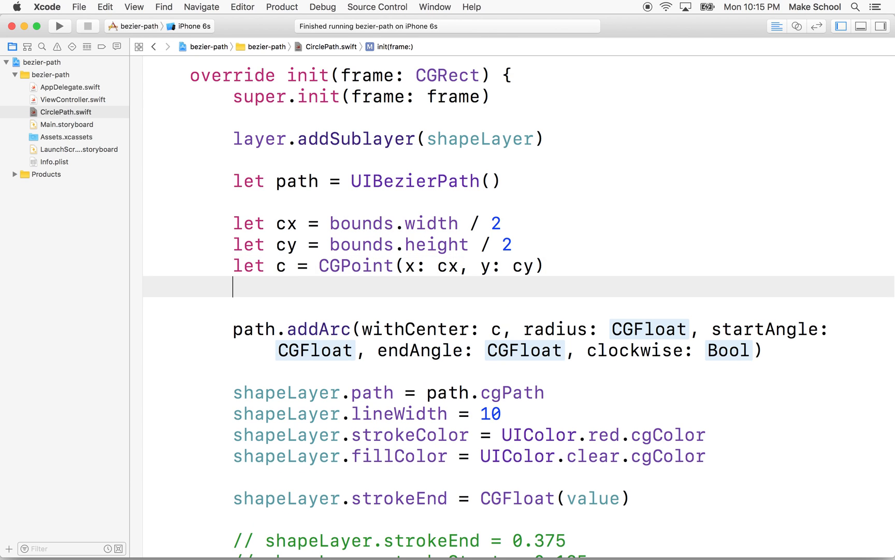
pyautogui.write('let w')
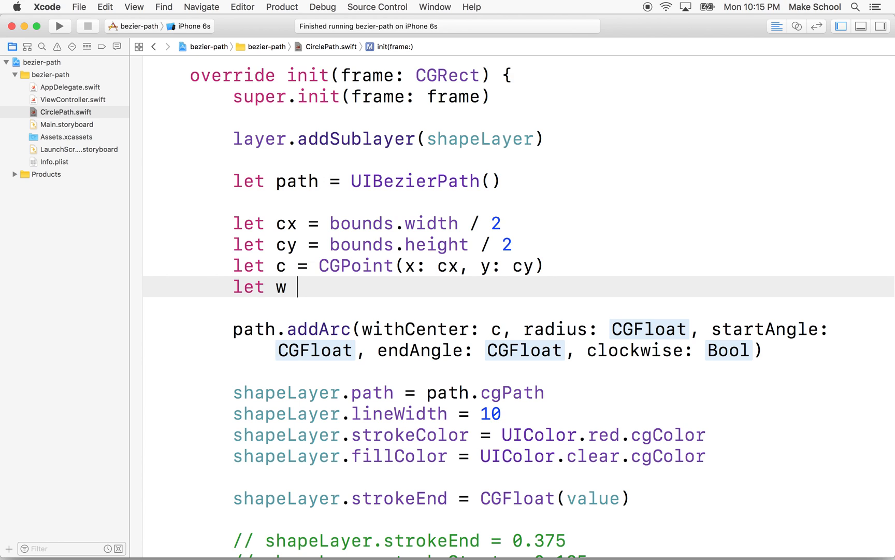
pyautogui.write('= bounds.width /')
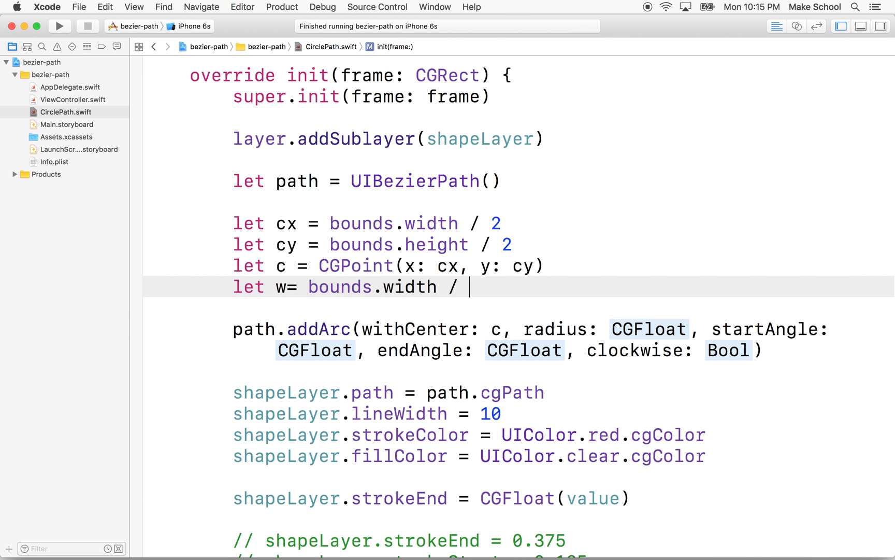
pyautogui.moveTo(287, 227)
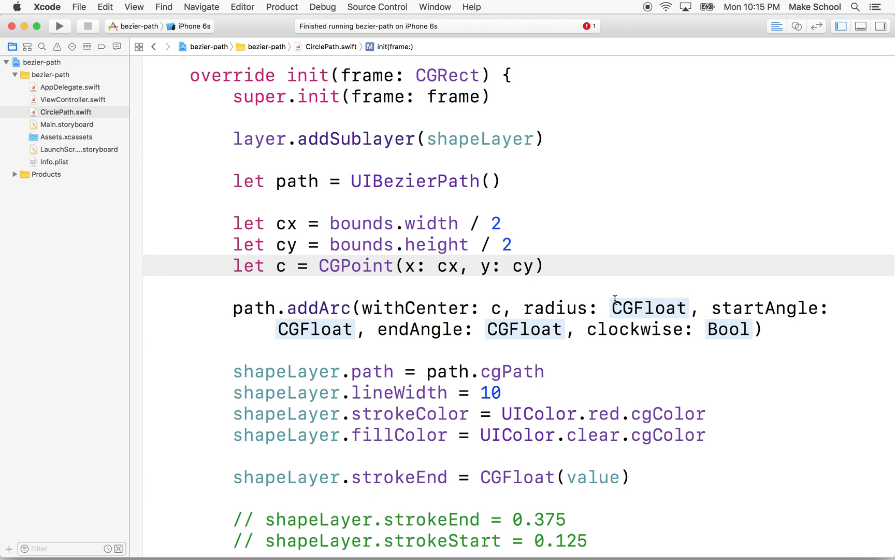
pyautogui.write('cx')
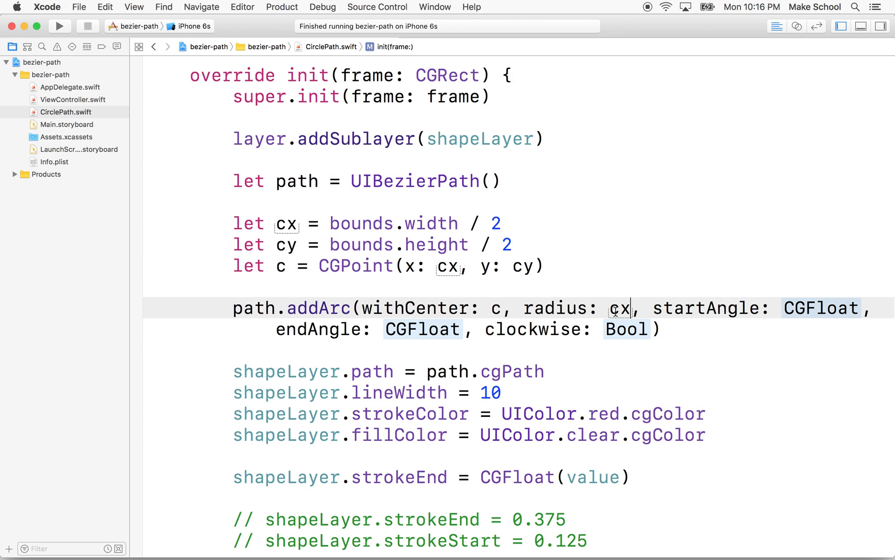
pyautogui.doubleClick(618, 307)
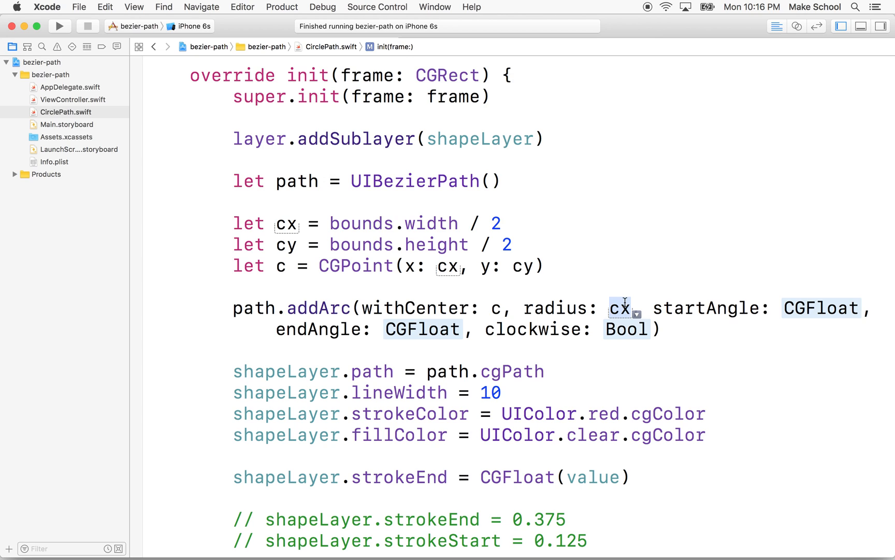
pyautogui.moveTo(289, 251)
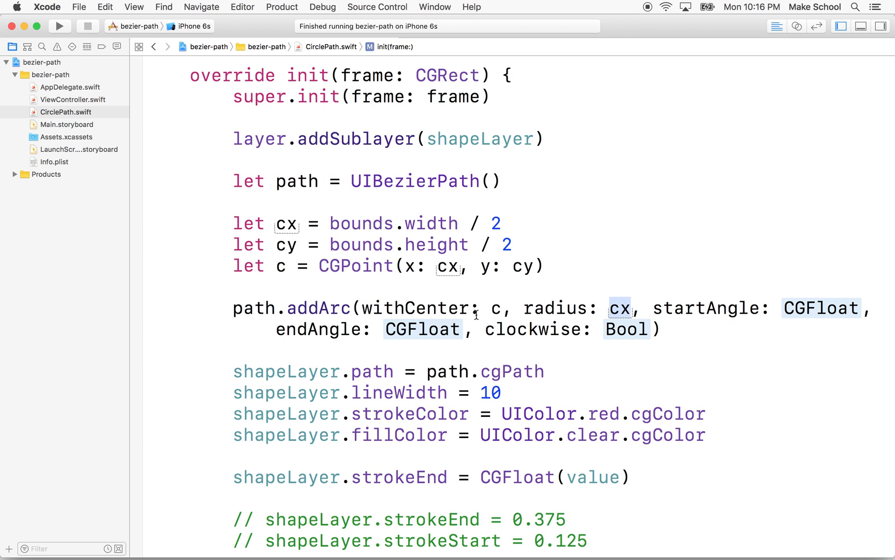
pyautogui.moveTo(332, 235)
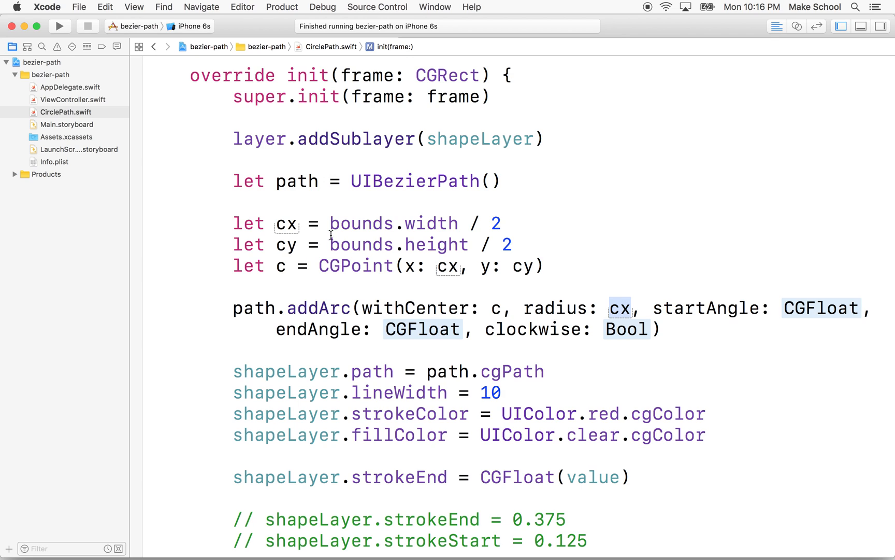
pyautogui.moveTo(819, 310)
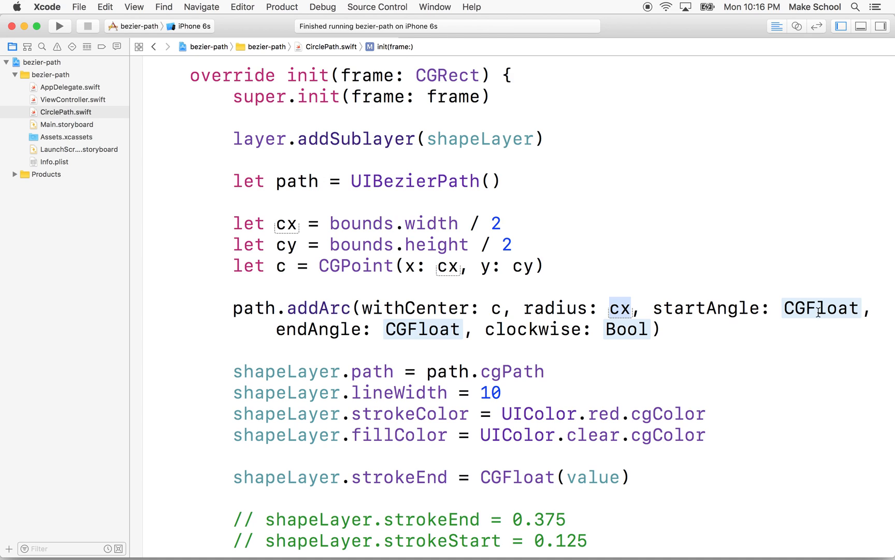
pyautogui.moveTo(612, 290)
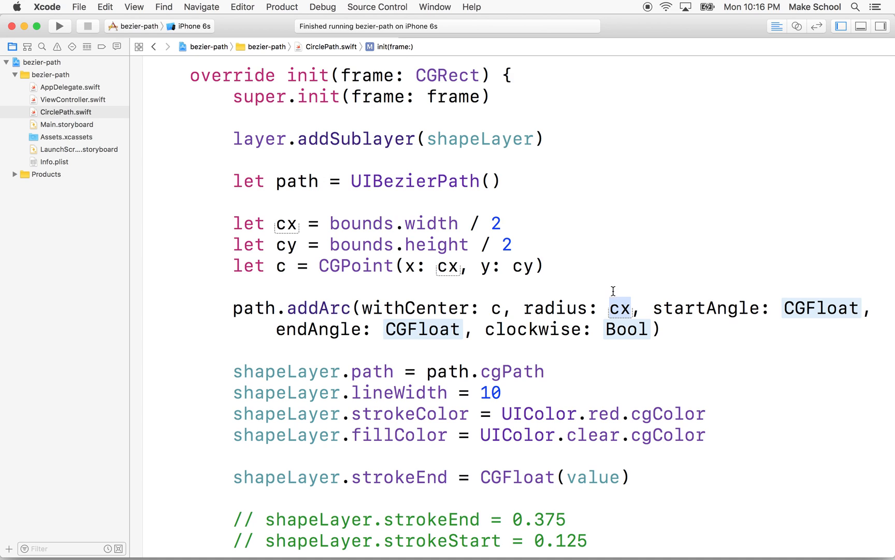
pyautogui.moveTo(525, 310)
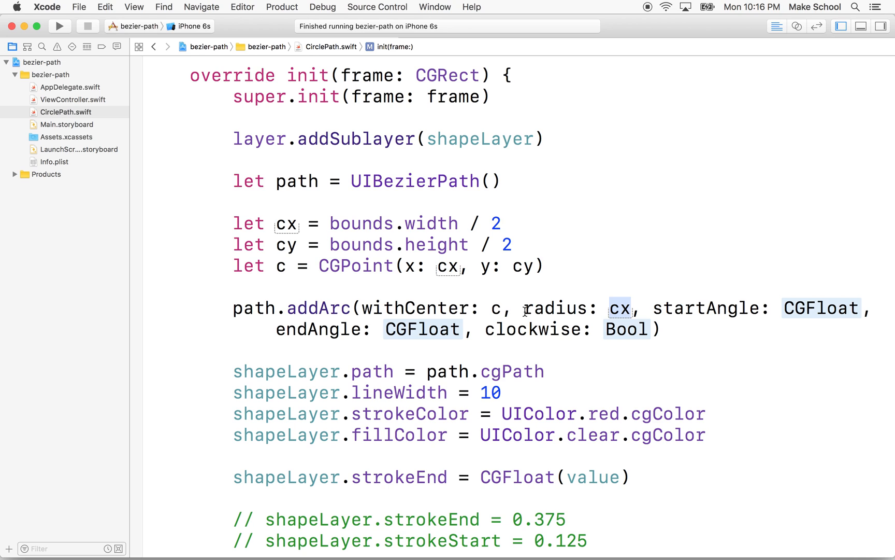
pyautogui.moveTo(394, 533)
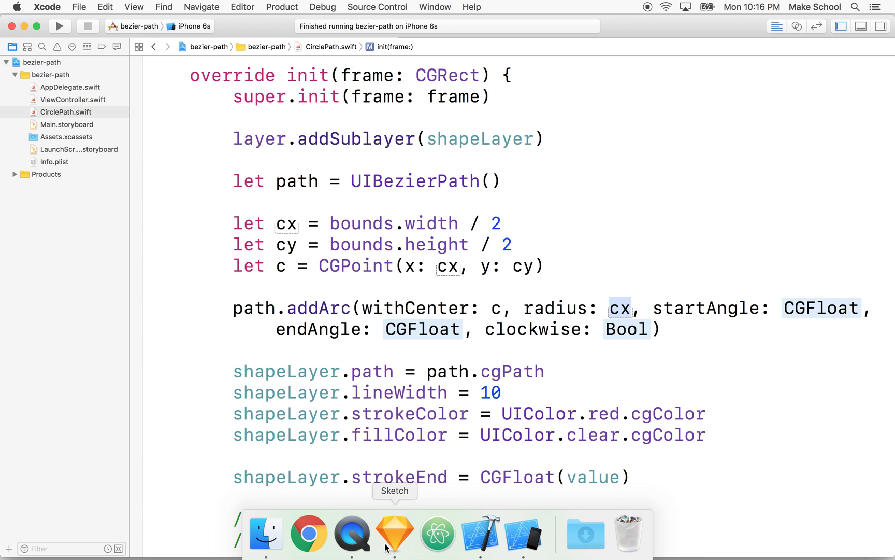
pyautogui.click(394, 532)
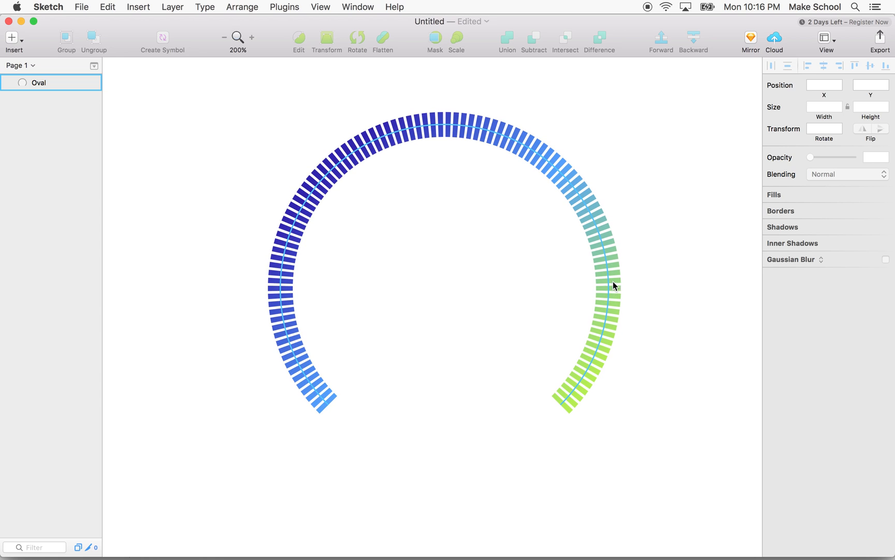
pyautogui.click(489, 432)
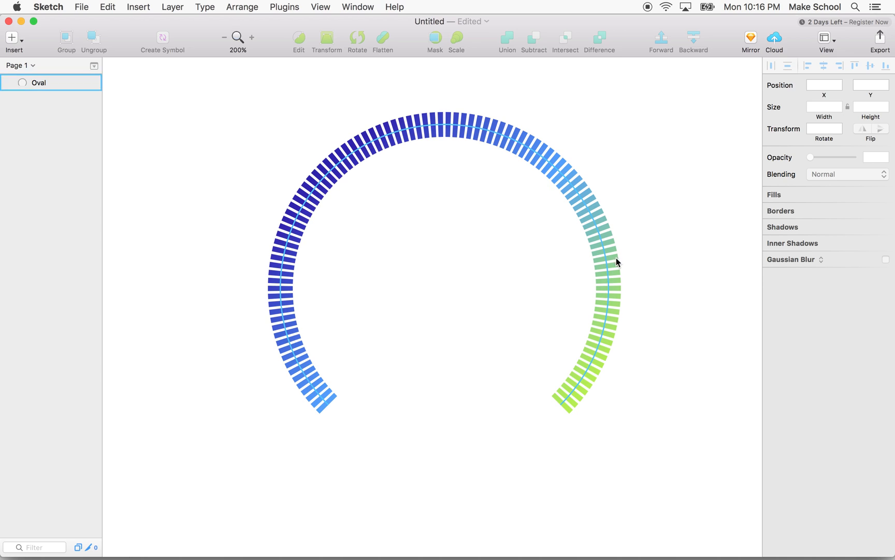
pyautogui.click(428, 473)
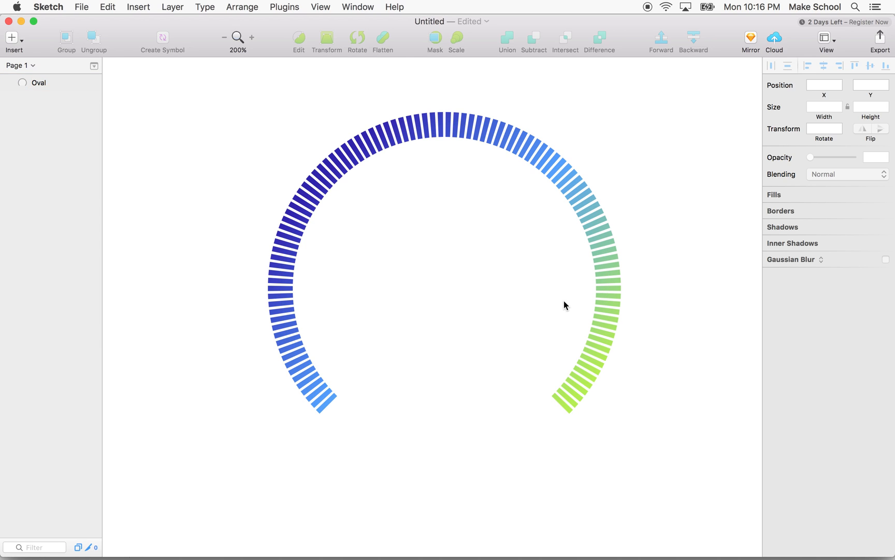
pyautogui.moveTo(445, 187)
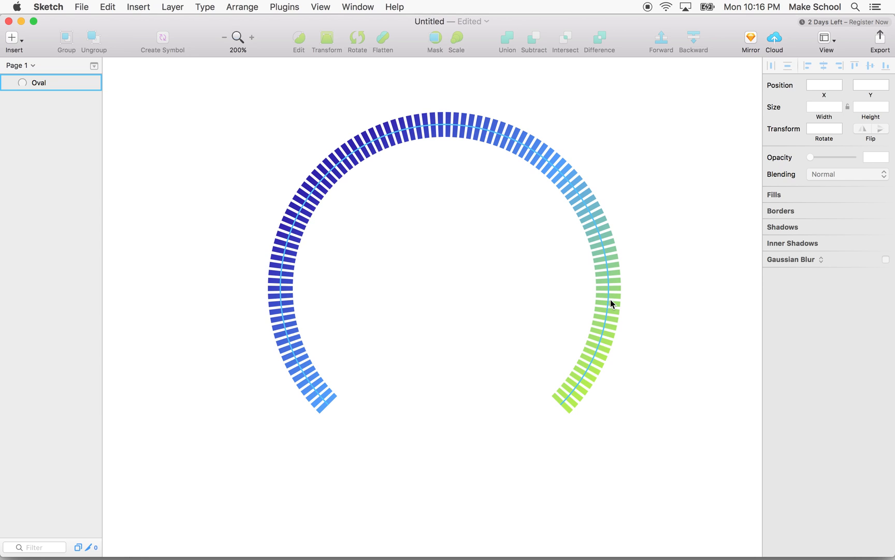
pyautogui.moveTo(610, 308)
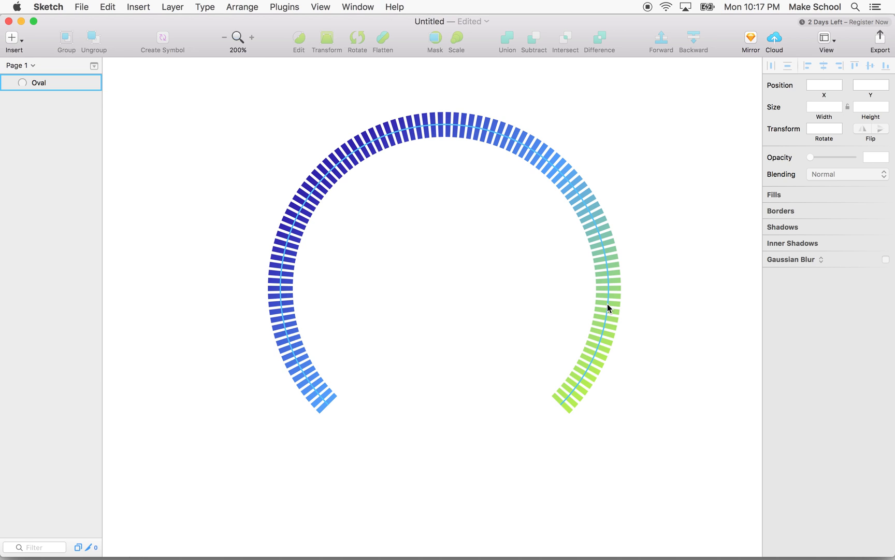
pyautogui.moveTo(604, 304)
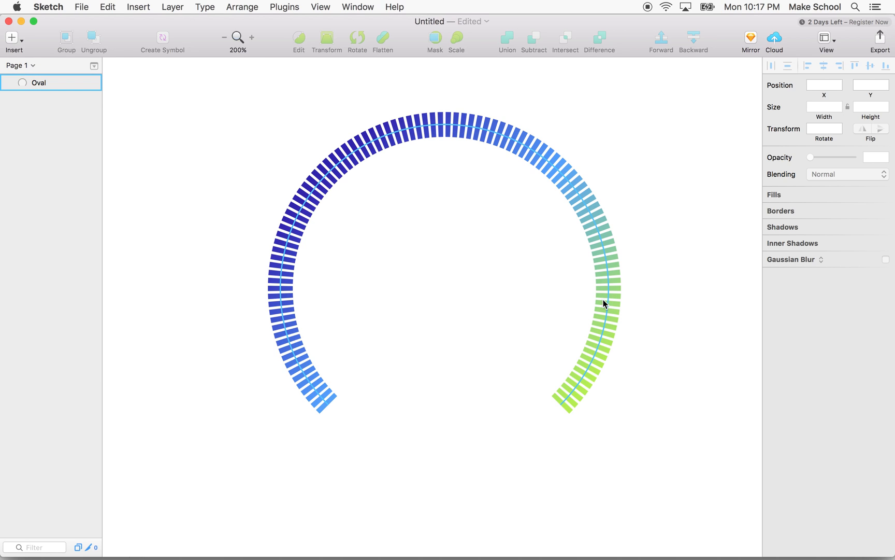
pyautogui.moveTo(601, 290)
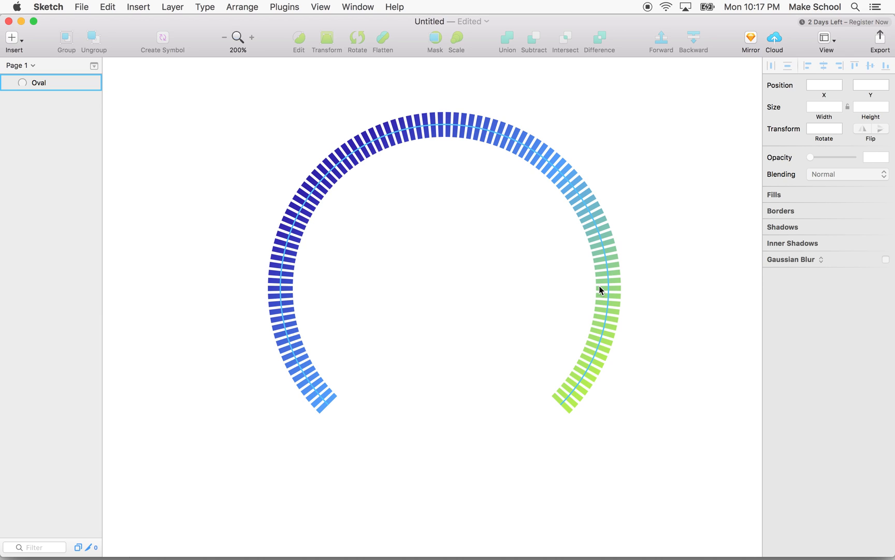
pyautogui.moveTo(607, 298)
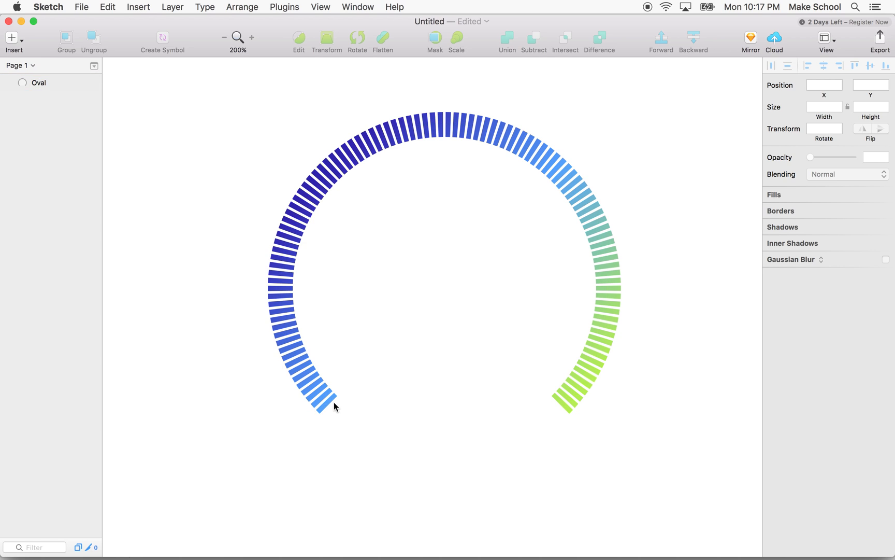
pyautogui.moveTo(524, 263)
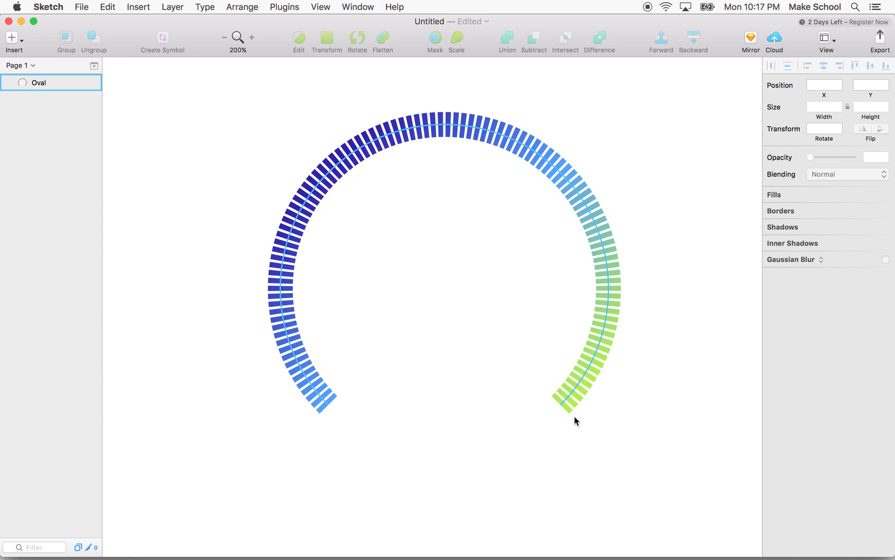
pyautogui.click(424, 438)
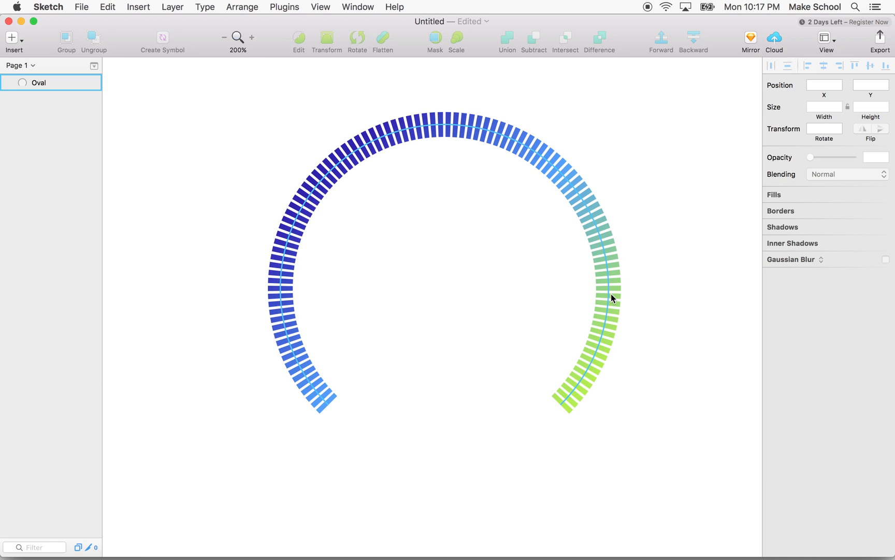
pyautogui.moveTo(568, 410)
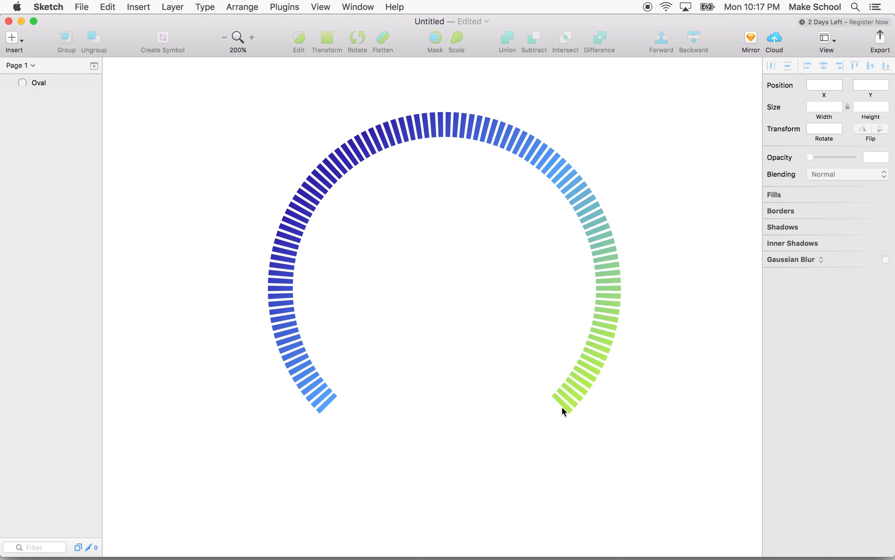
pyautogui.moveTo(571, 311)
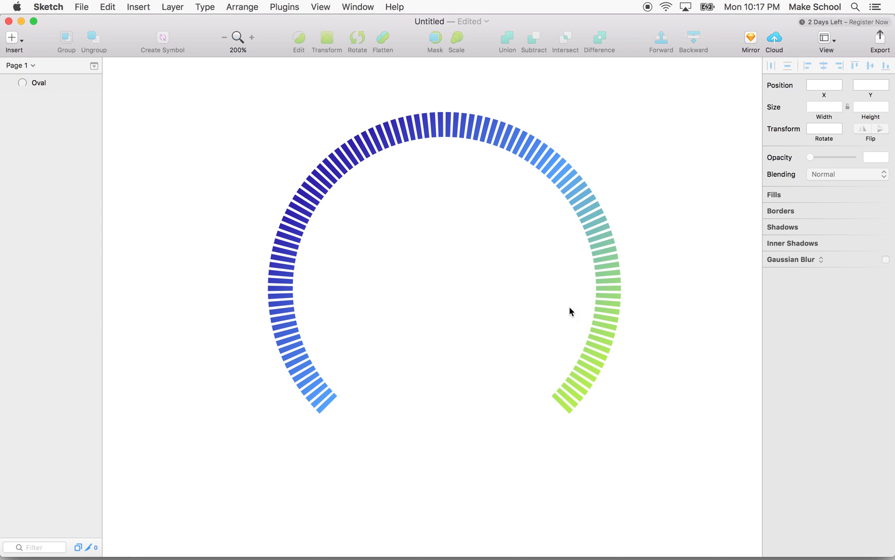
pyautogui.moveTo(562, 411)
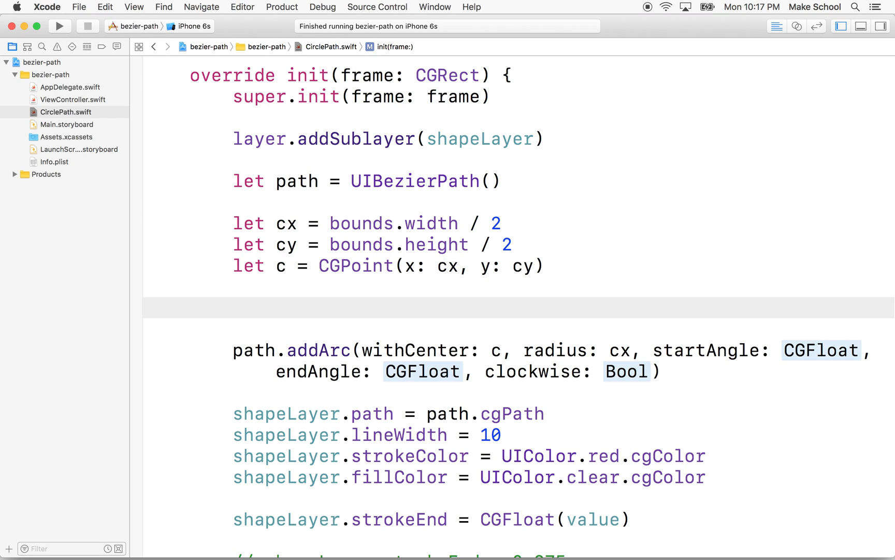
# Step: Define let pi2 = CGFloat(M_PI * 2) above the addArc call
pyautogui.write('let pi =')
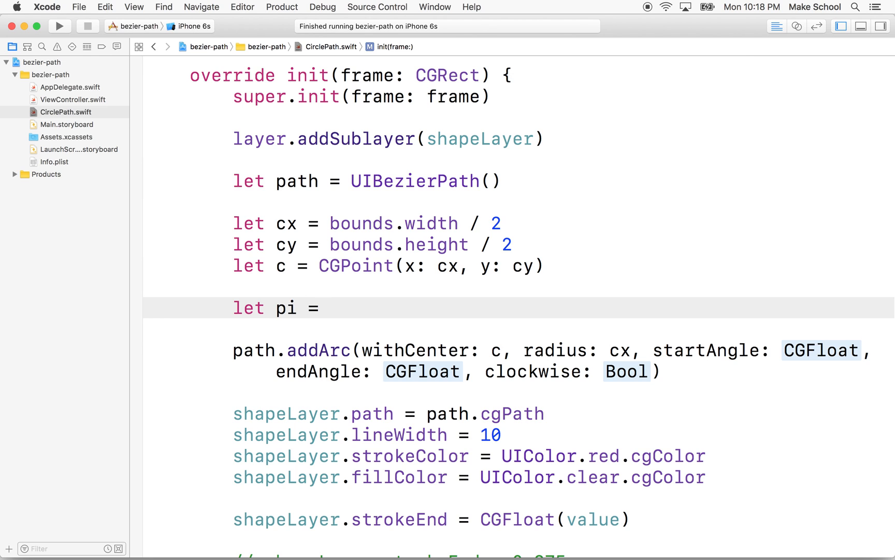
pyautogui.write('M_PI')
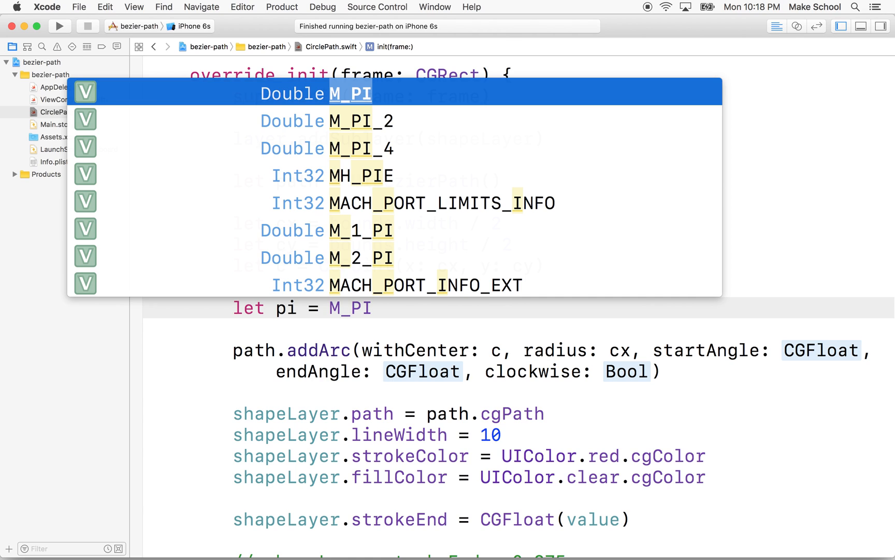
pyautogui.moveTo(425, 293)
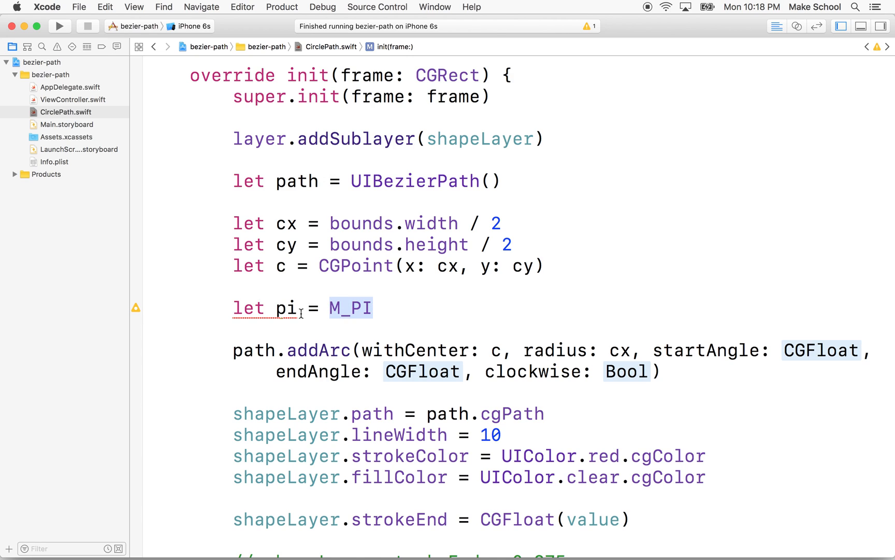
pyautogui.write('2')
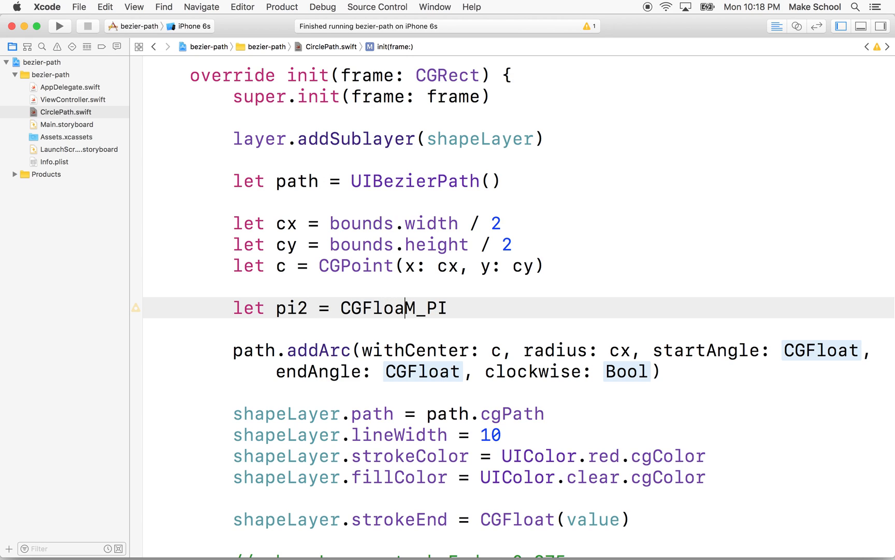
pyautogui.write('t(')
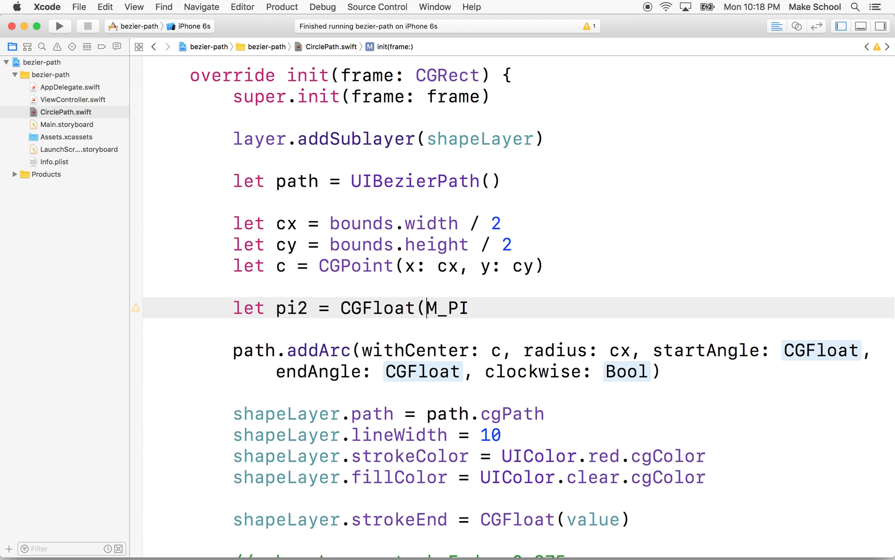
pyautogui.write('*')
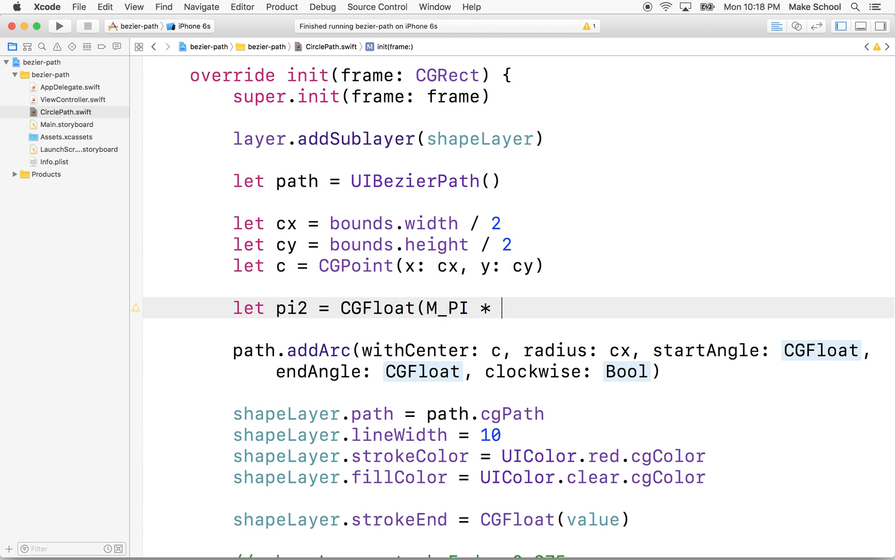
pyautogui.write('2)')
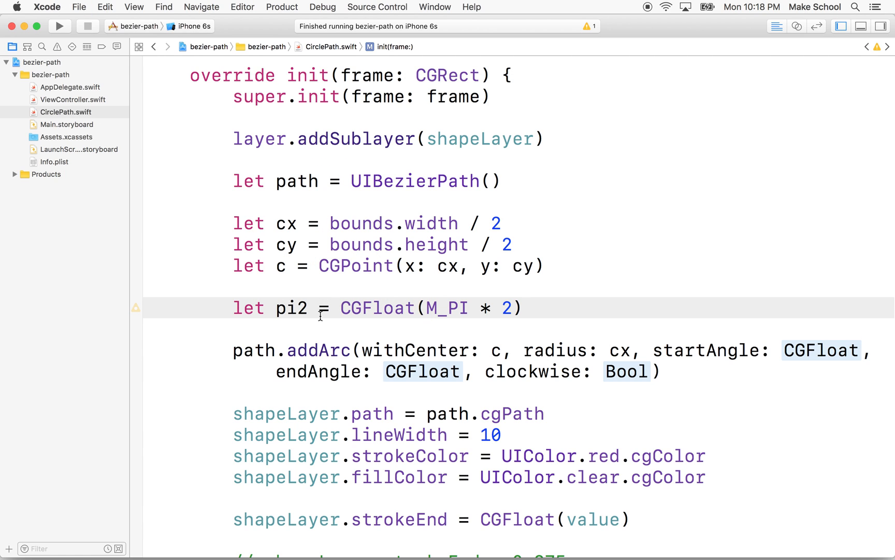
pyautogui.doubleClick(290, 308)
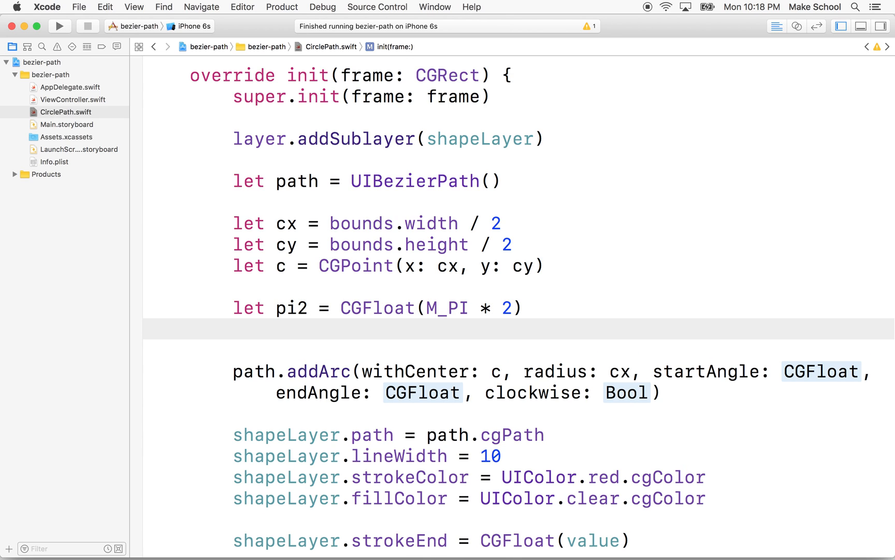
# Step: Define start = pi2 * 3 / 8 and end = pi2 * 9 / 8
pyautogui.write('let start = pi2')
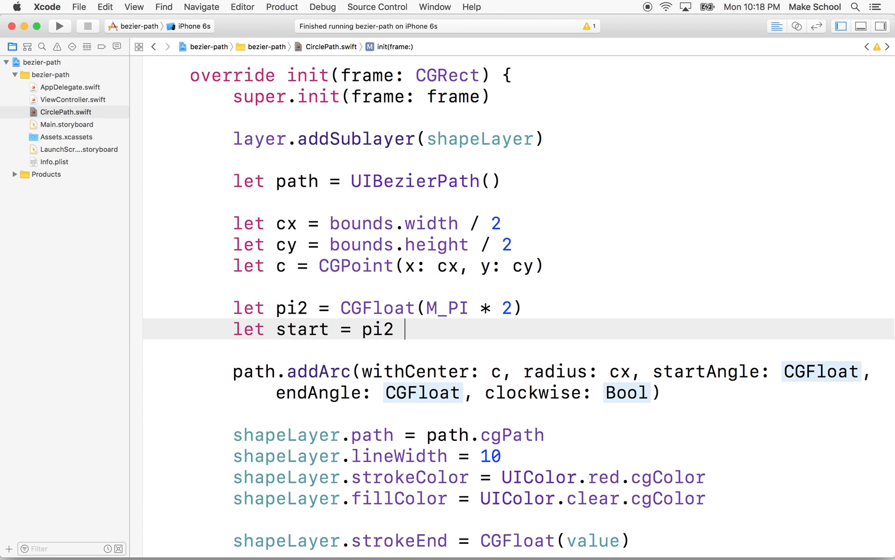
pyautogui.write('*')
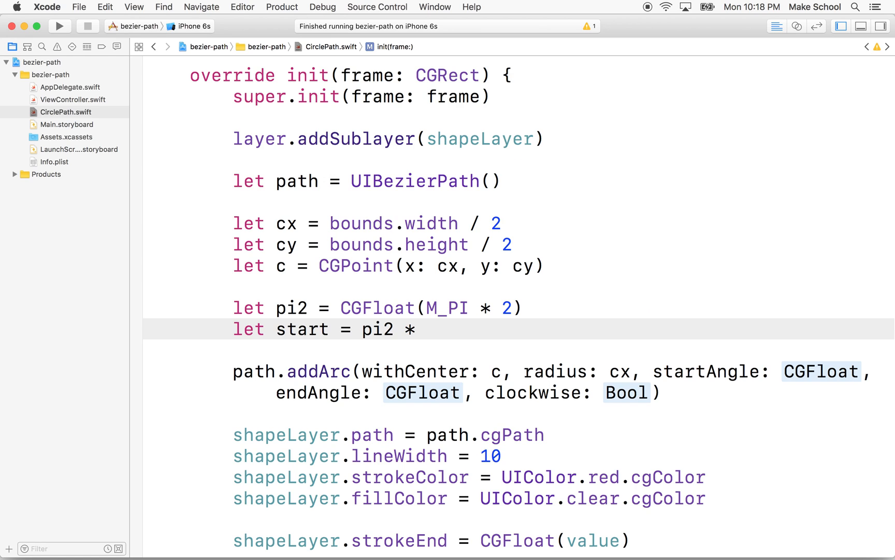
pyautogui.write('3 /')
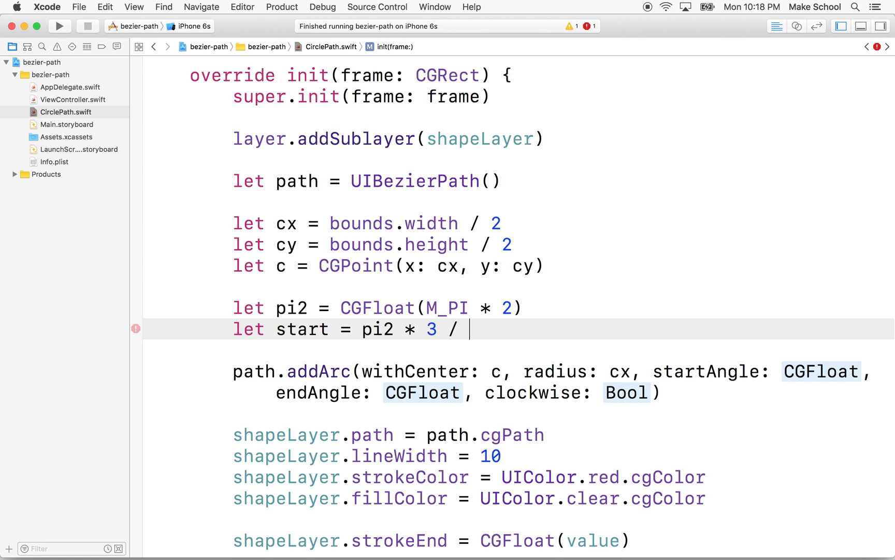
pyautogui.write('8')
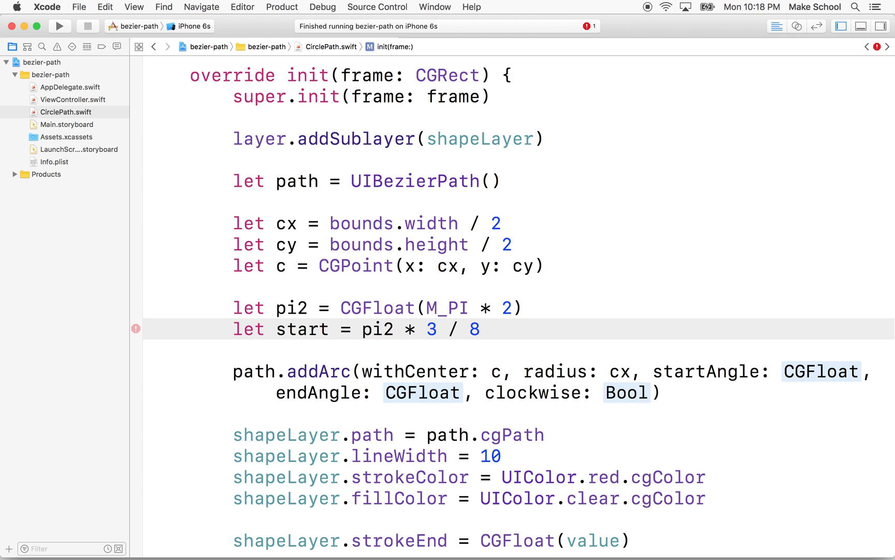
pyautogui.write('let')
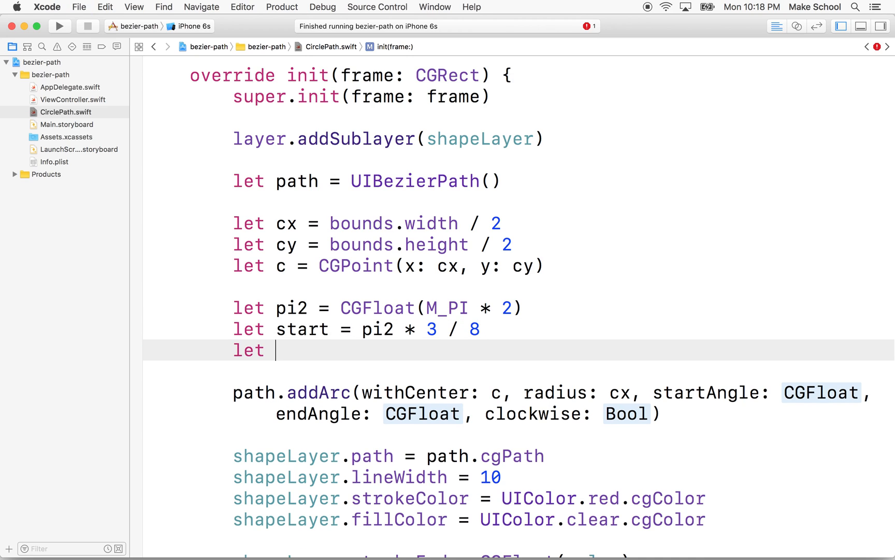
pyautogui.write('end =')
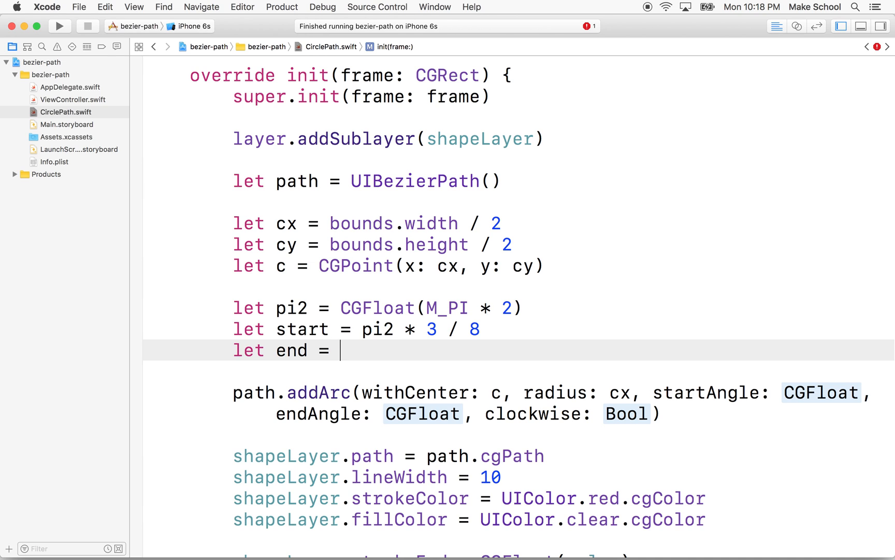
pyautogui.write('pi2 * 9 /')
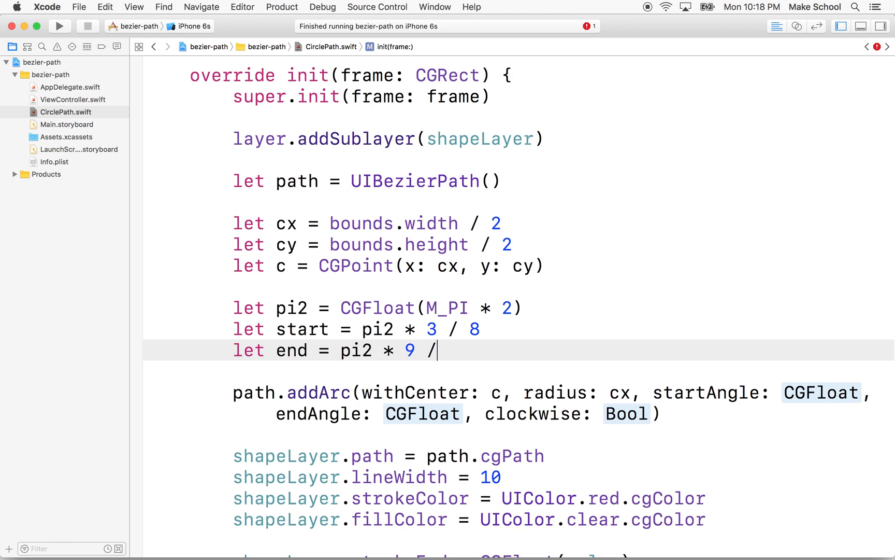
pyautogui.write('8')
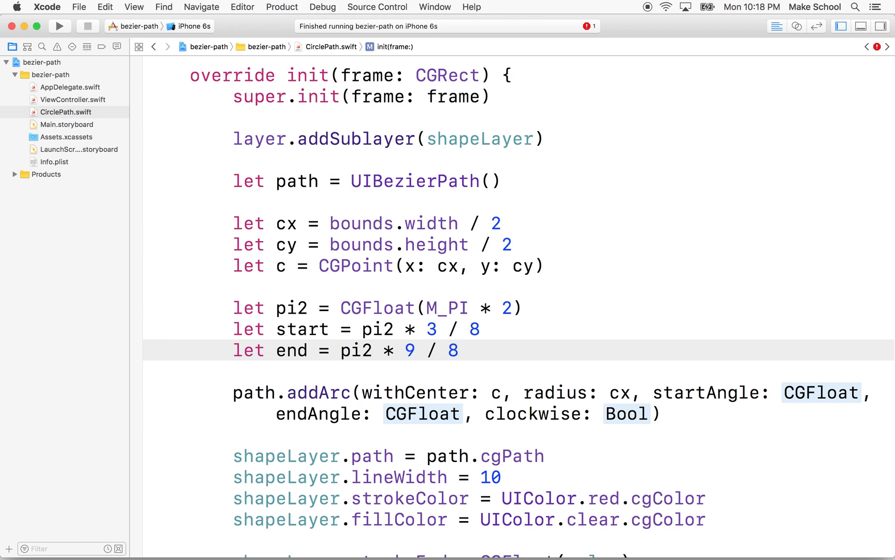
pyautogui.moveTo(631, 401)
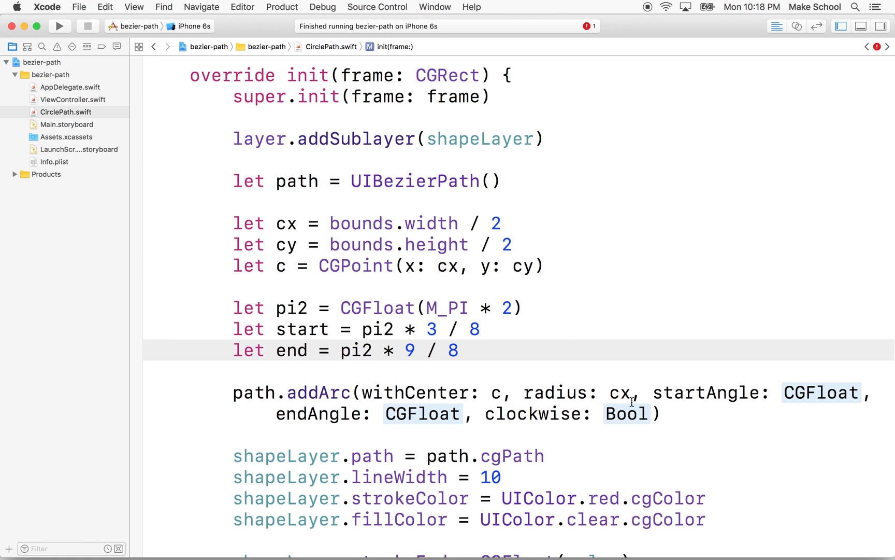
# Step: Fill addArc with startAngle: start, endAngle: end, clockwise: true, and run the app
pyautogui.click(458, 350)
pyautogui.write('en')
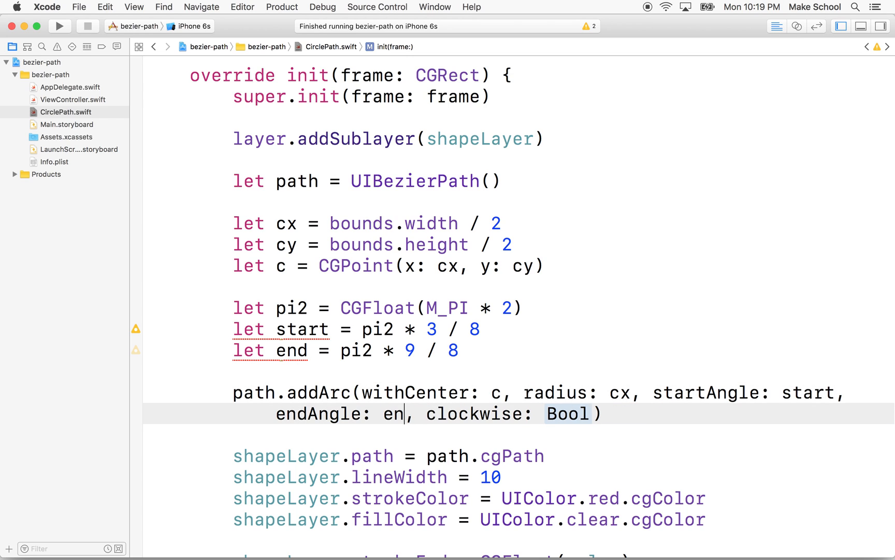
pyautogui.write('d')
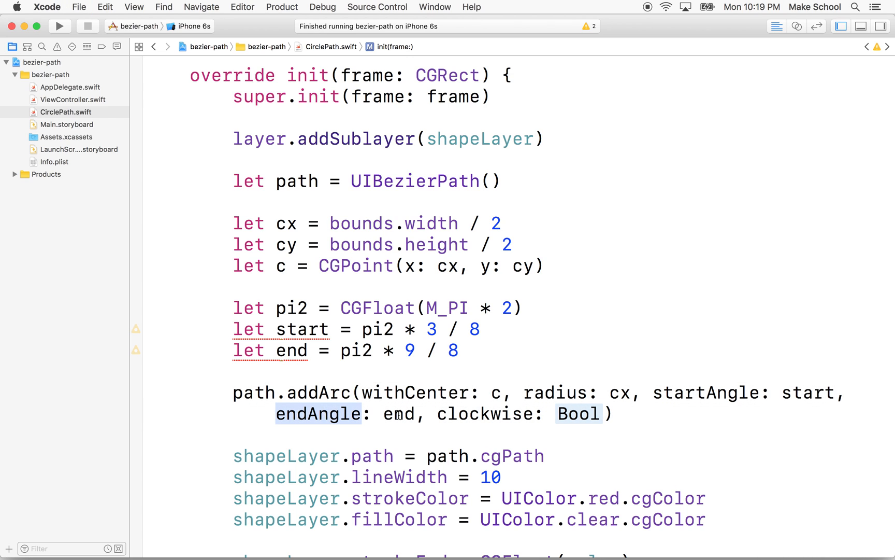
pyautogui.doubleClick(577, 414)
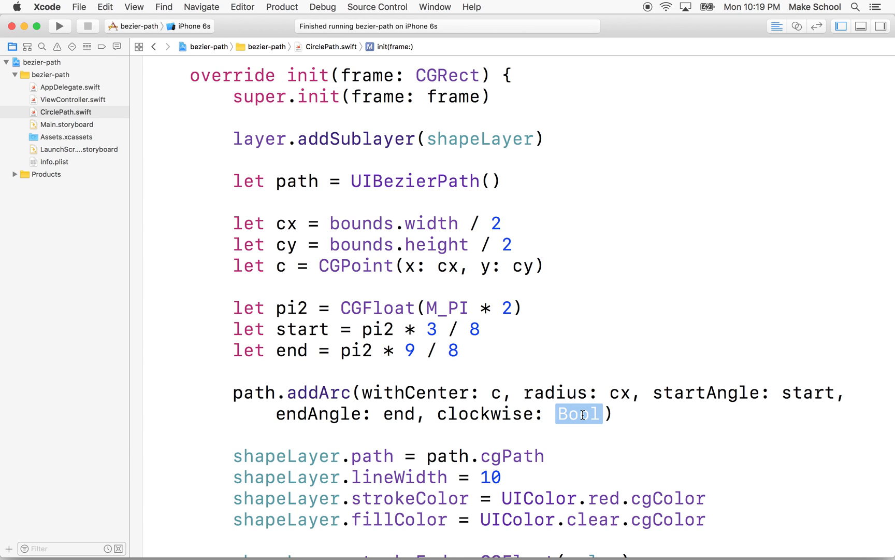
pyautogui.write('true')
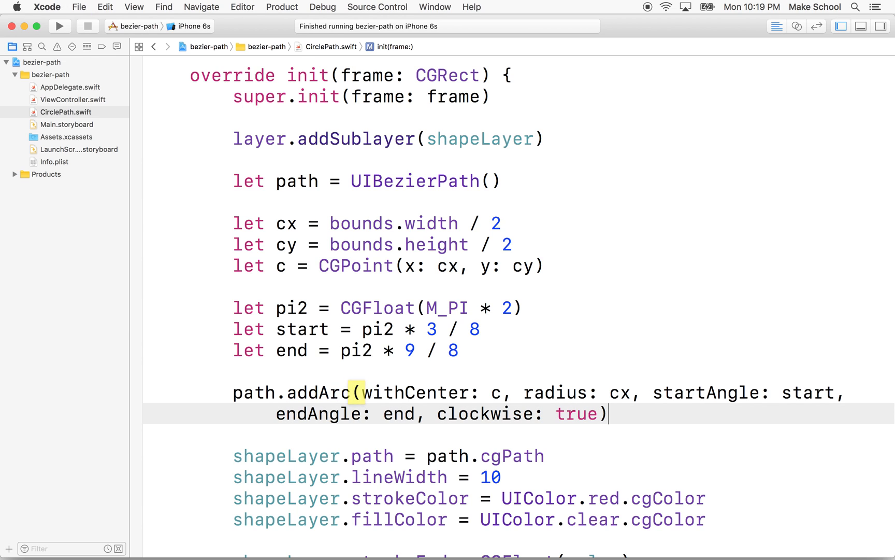
pyautogui.scroll(-3)
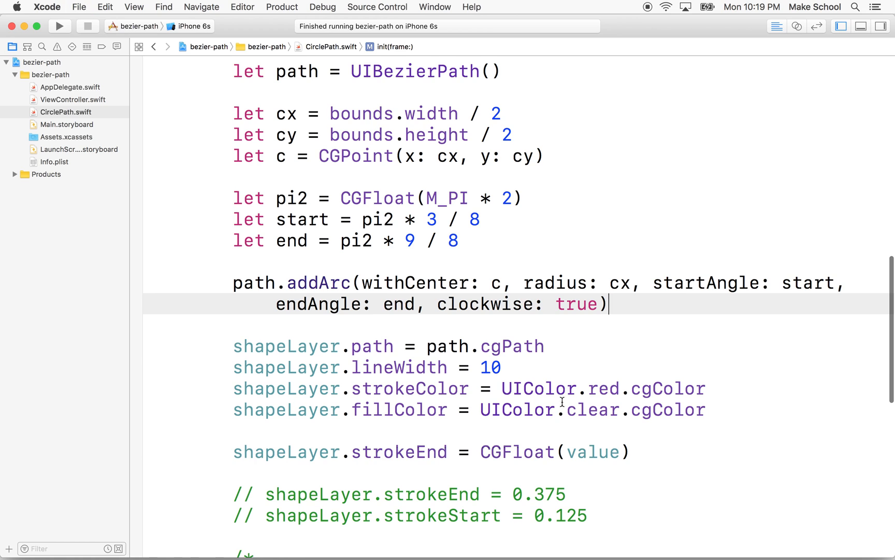
pyautogui.scroll(3)
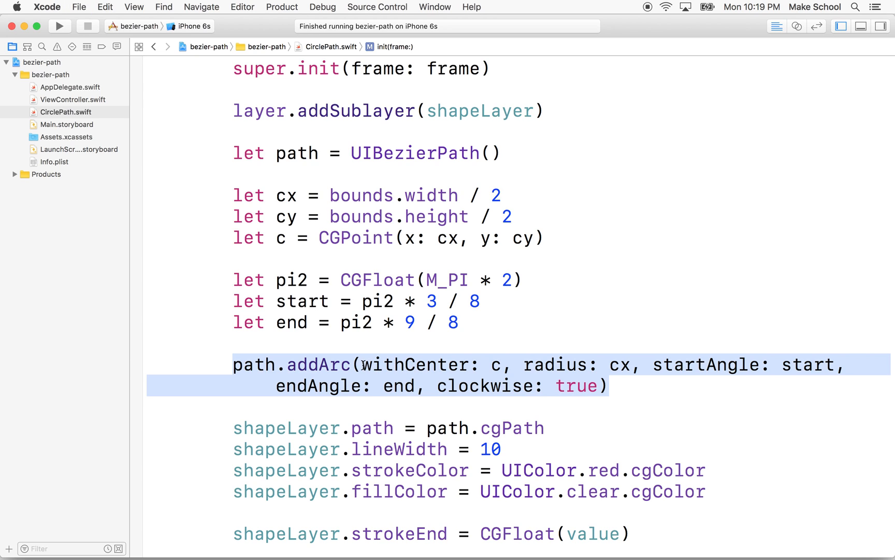
pyautogui.doubleClick(623, 364)
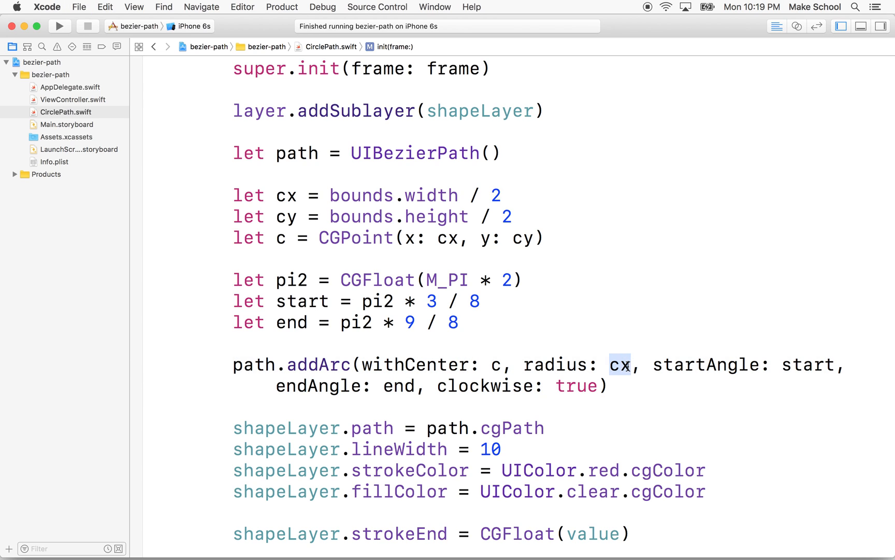
pyautogui.doubleClick(807, 365)
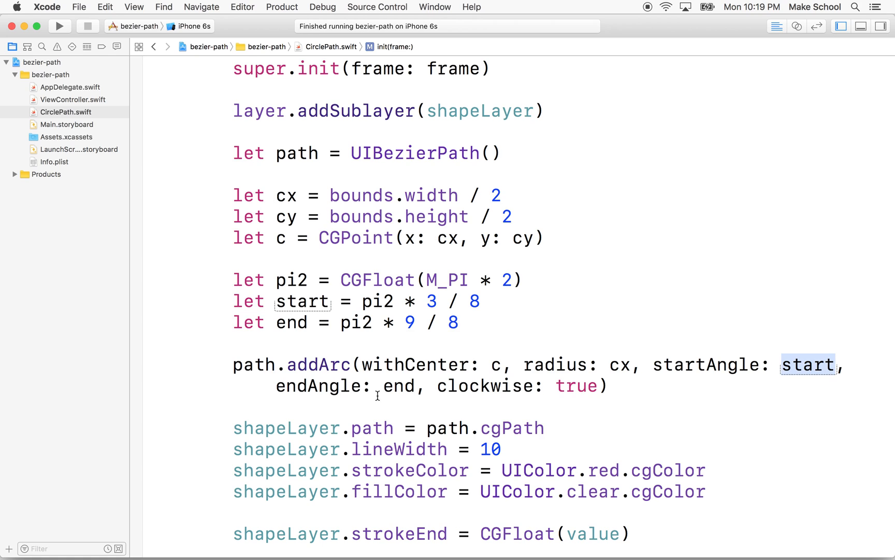
pyautogui.click(580, 386)
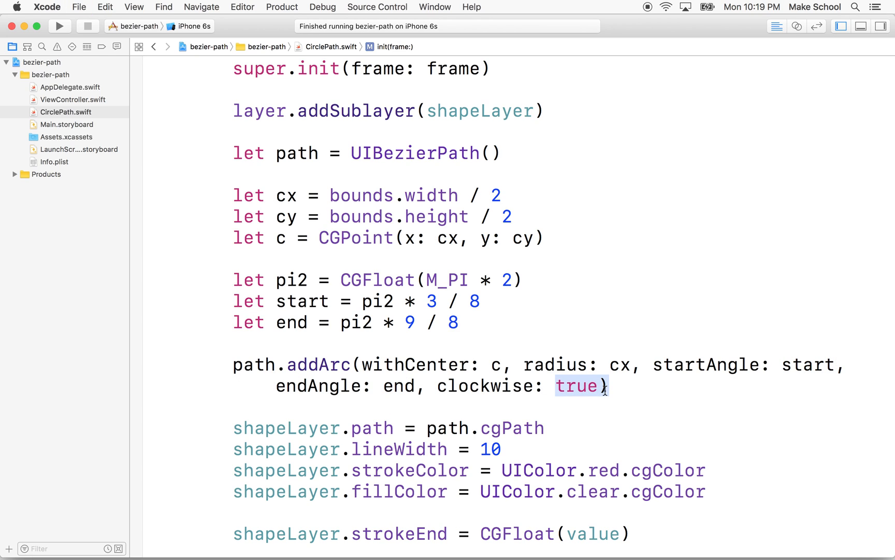
pyautogui.click(58, 26)
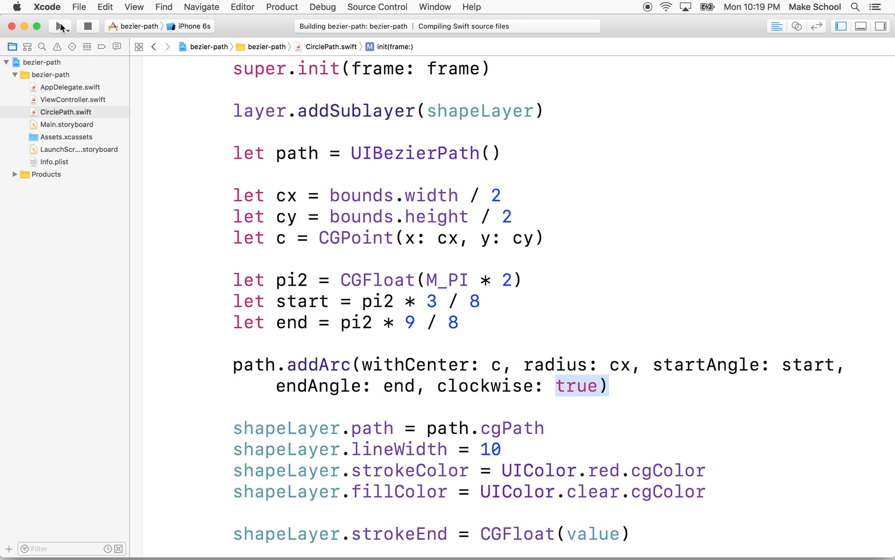
# Step: Let the build finish running on the iPhone 6s simulator and scroll down to the strokeEnd code
pyautogui.click(59, 26)
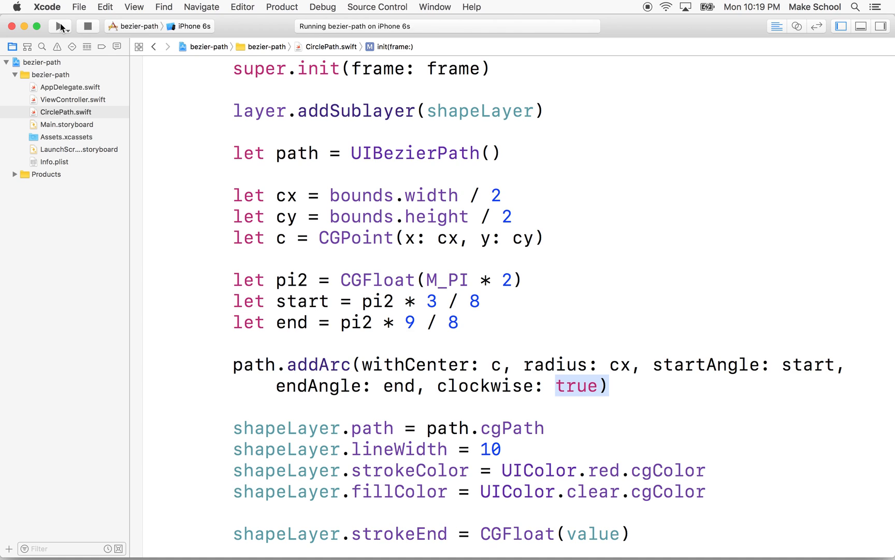
pyautogui.click(60, 26)
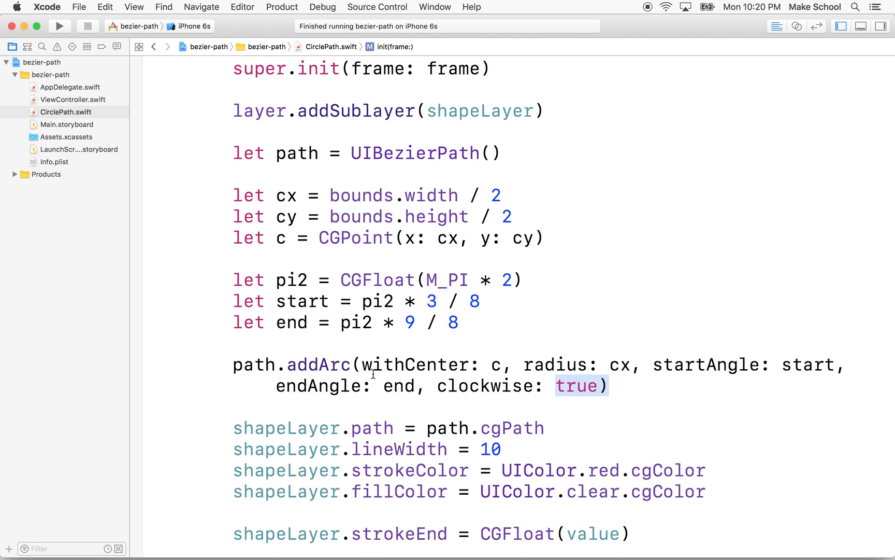
pyautogui.scroll(-3)
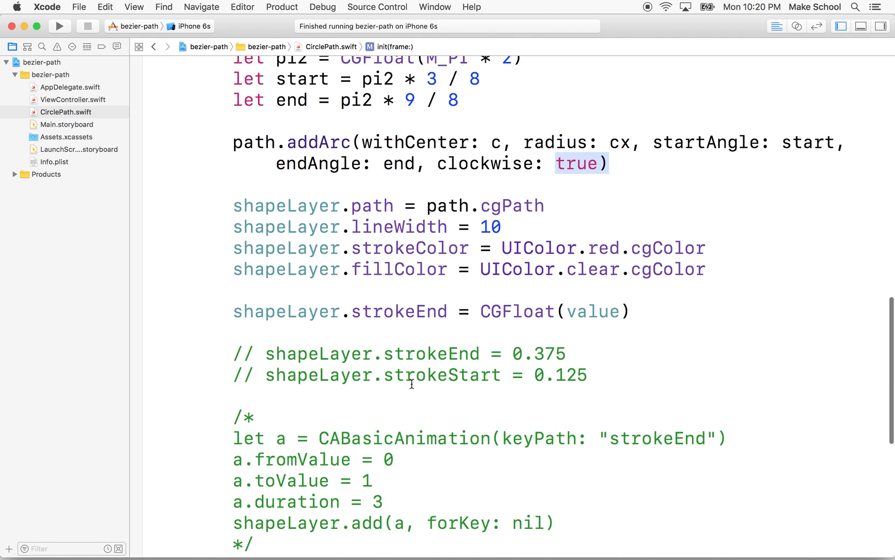
pyautogui.scroll(-3)
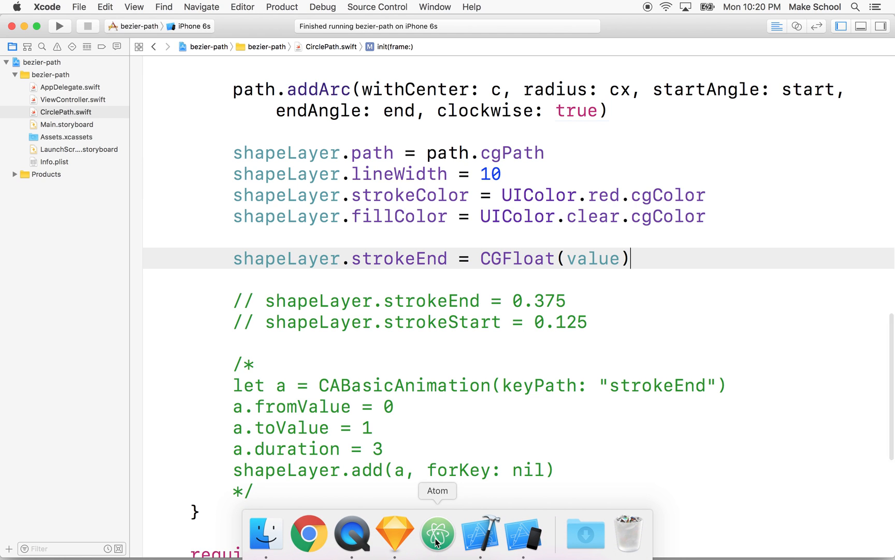
# Step: In Sketch, check the oval border's settings: Dash 10 and Gap 10
pyautogui.click(395, 533)
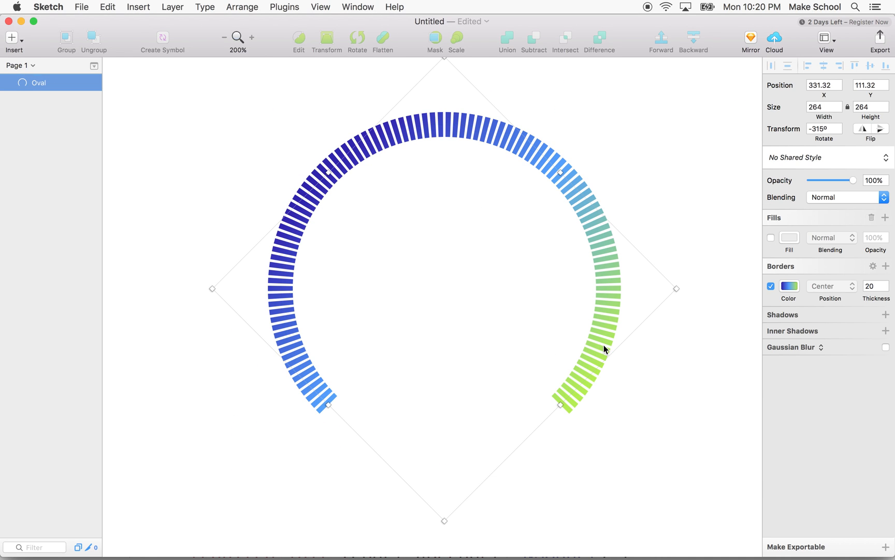
pyautogui.moveTo(640, 286)
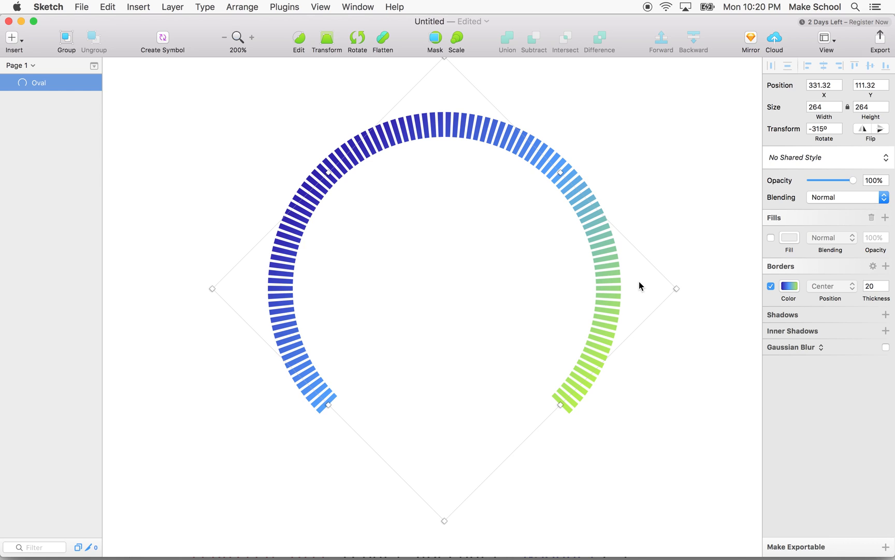
pyautogui.moveTo(821, 290)
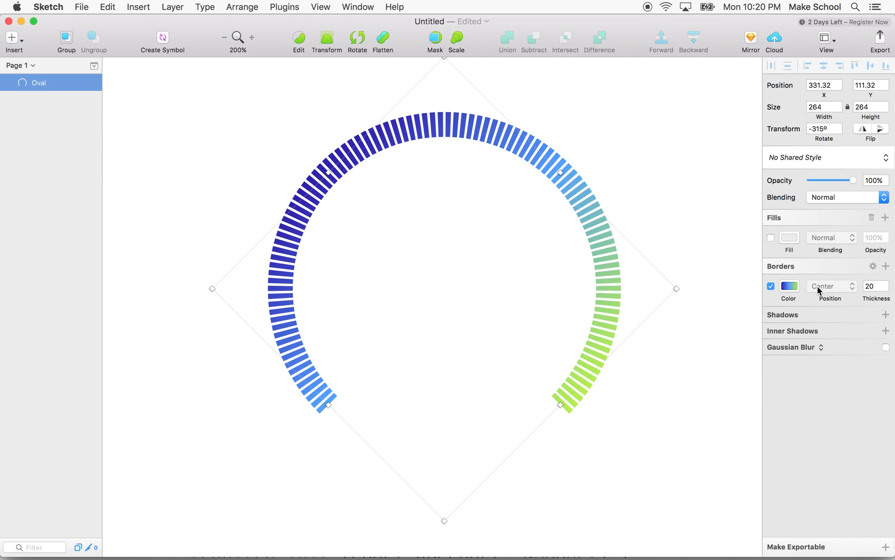
pyautogui.moveTo(622, 288)
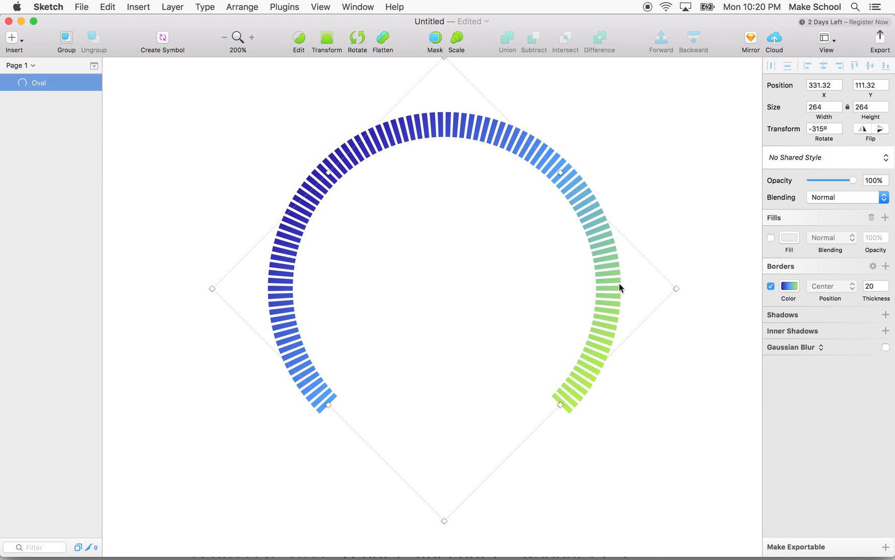
pyautogui.moveTo(836, 280)
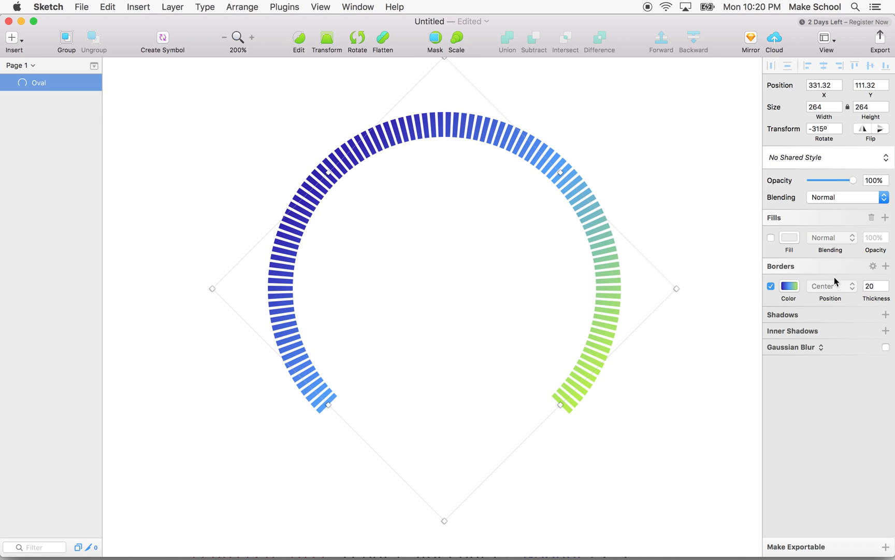
pyautogui.click(872, 265)
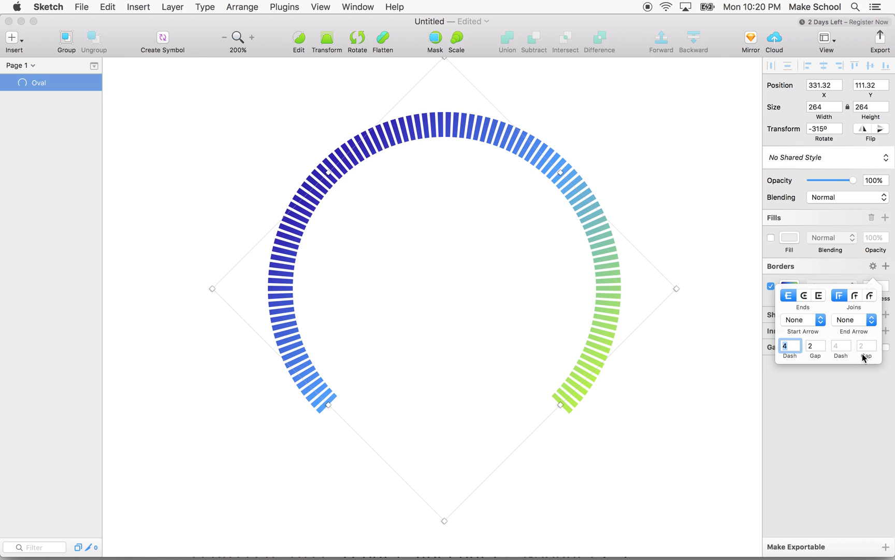
pyautogui.click(790, 345)
pyautogui.write('2')
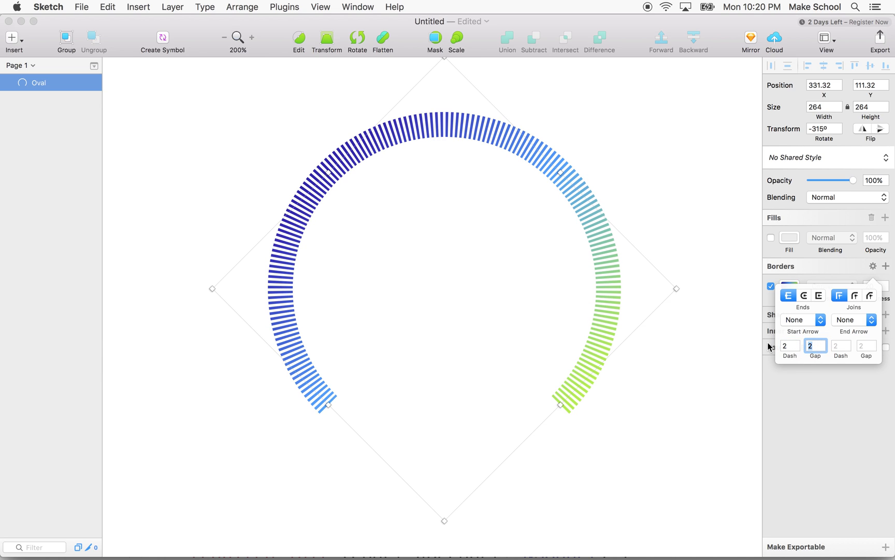
pyautogui.click(789, 345)
pyautogui.write('10')
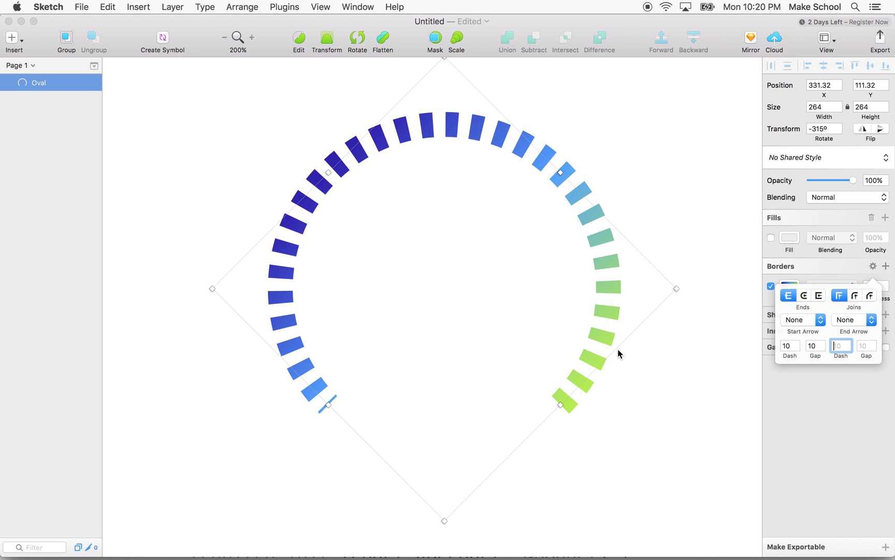
pyautogui.moveTo(790, 345)
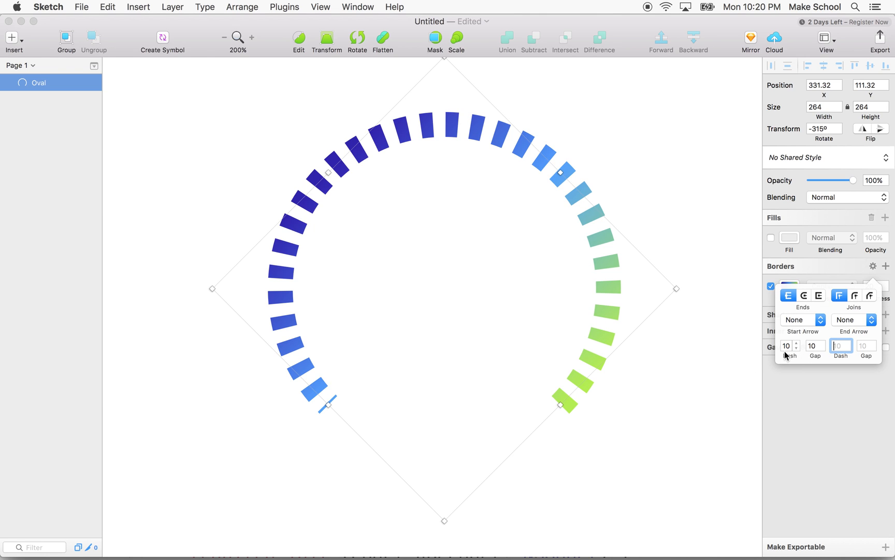
pyautogui.moveTo(279, 329)
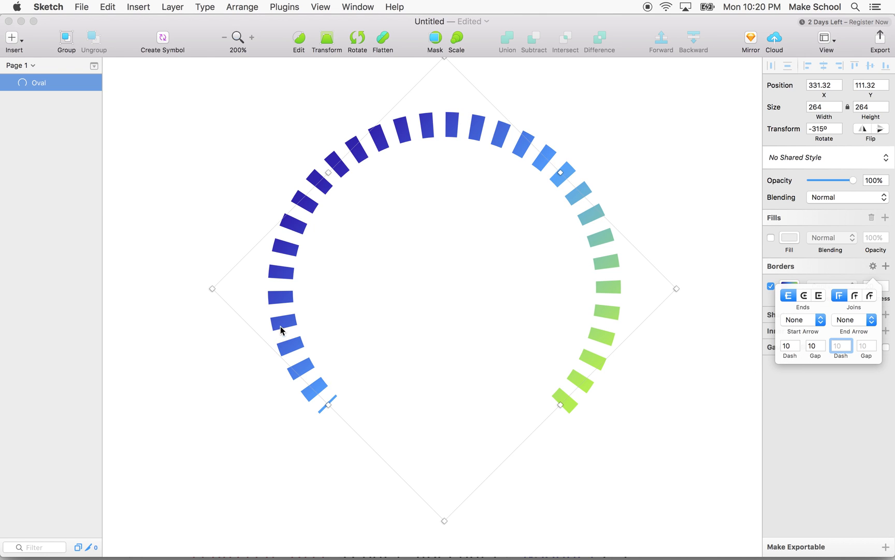
pyautogui.moveTo(287, 325)
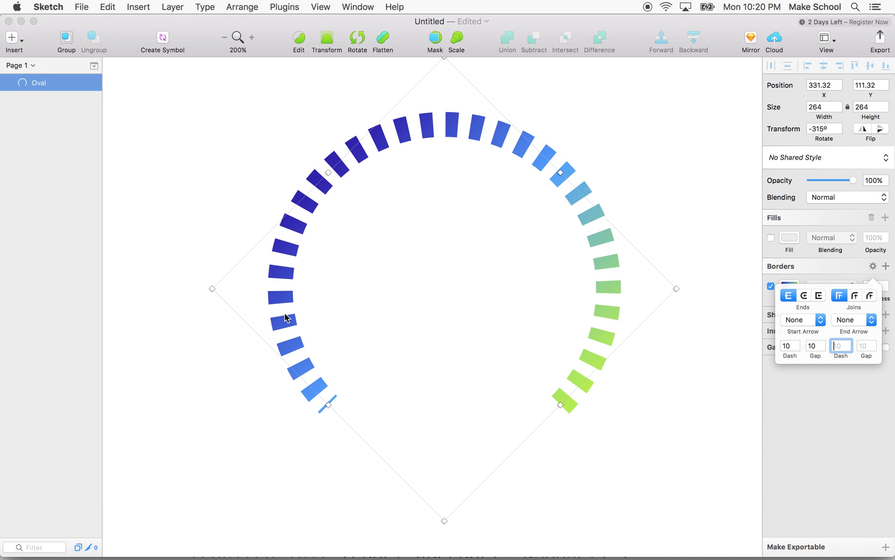
pyautogui.moveTo(351, 321)
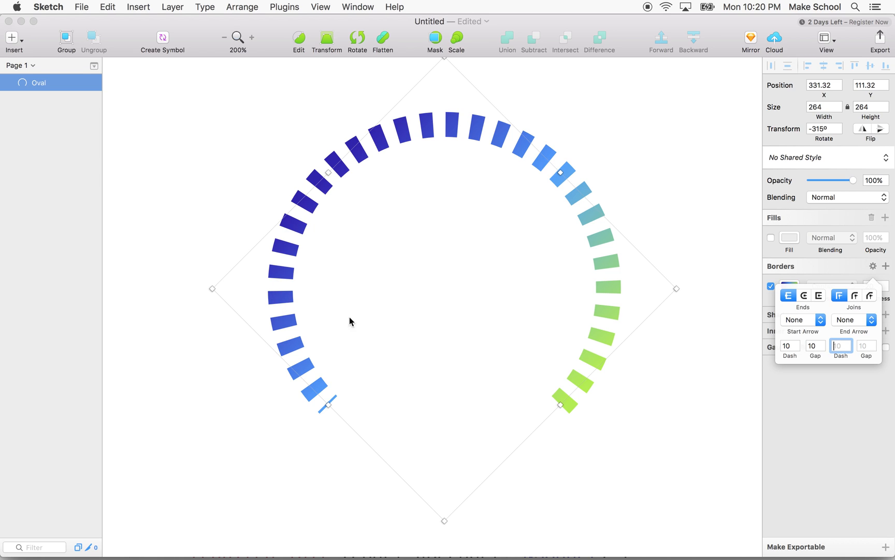
pyautogui.moveTo(740, 343)
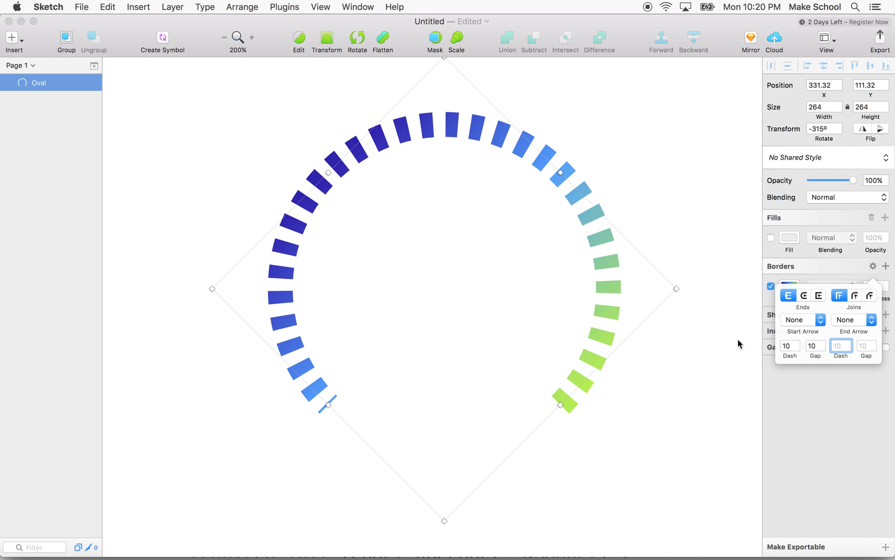
pyautogui.moveTo(840, 333)
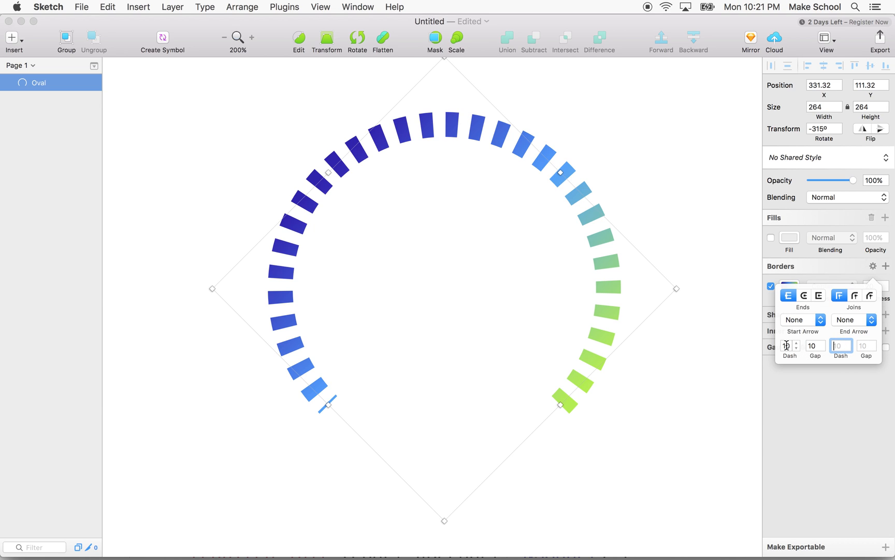
pyautogui.click(790, 345)
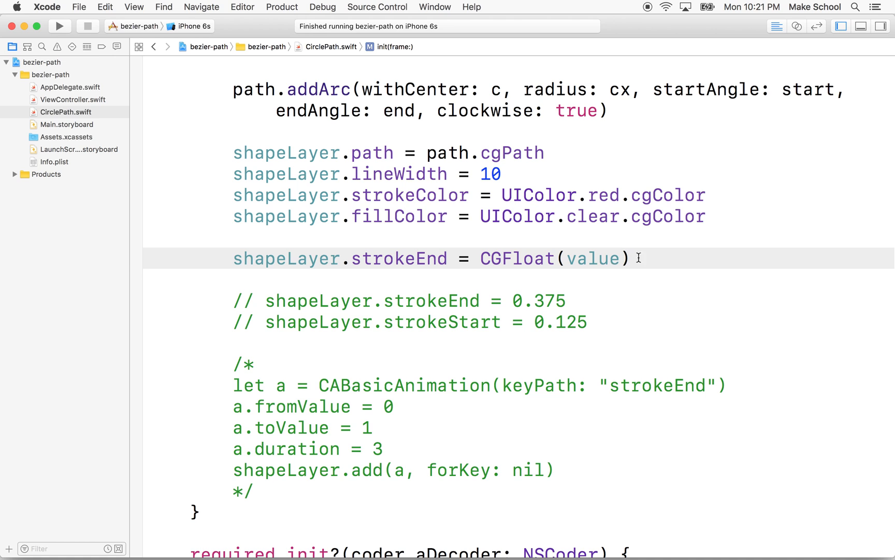
# Step: Set shapeLayer.lineDashPattern = [4, 2] below the strokeEnd line
pyautogui.write('s')
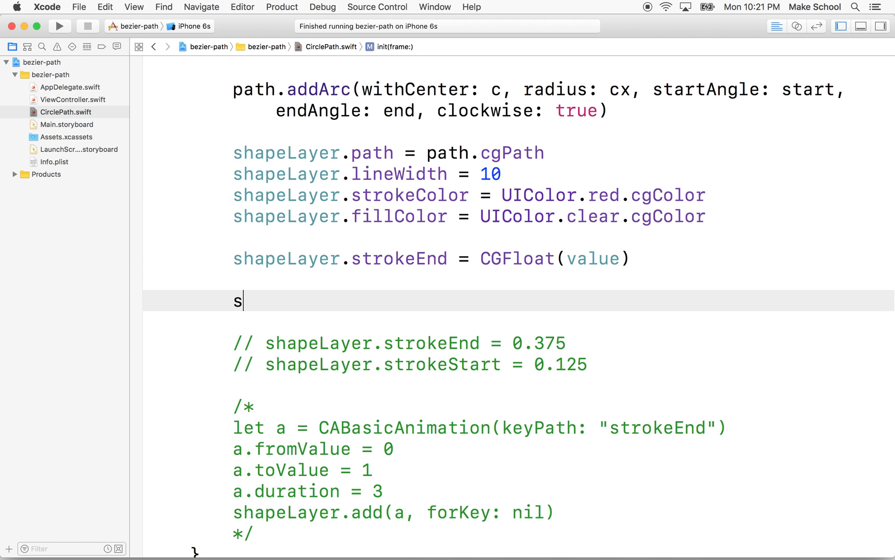
pyautogui.write('hapeLayer.')
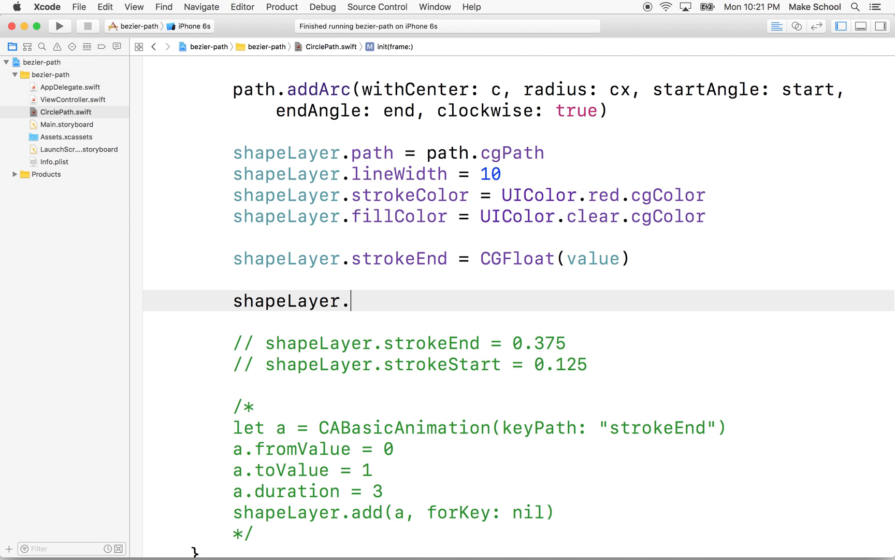
pyautogui.write('.')
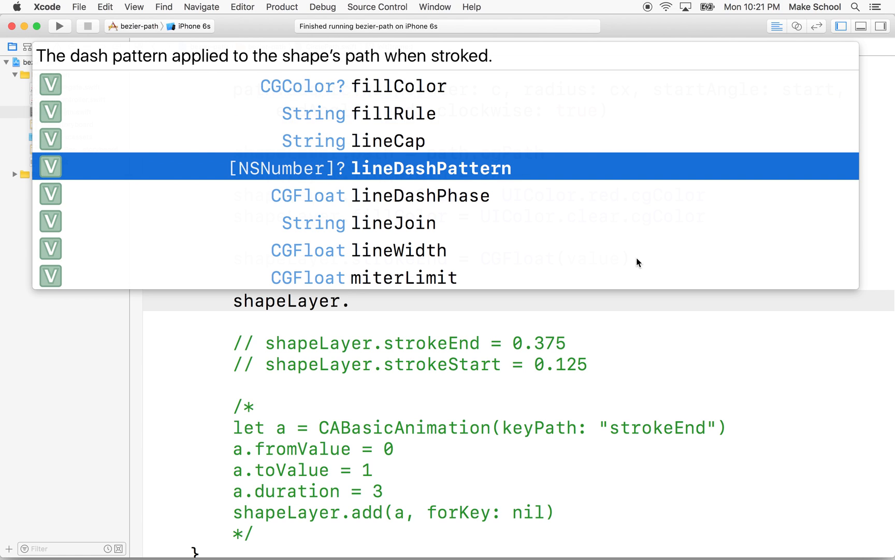
pyautogui.moveTo(466, 177)
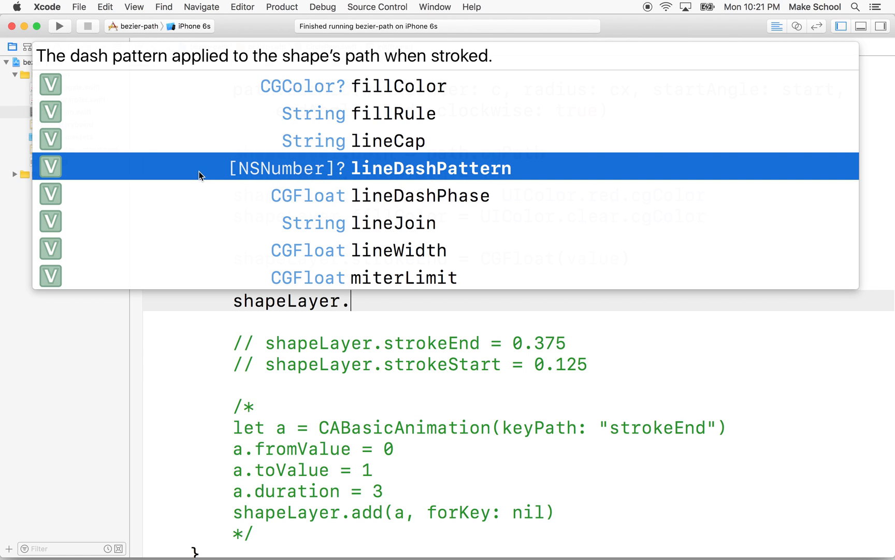
pyautogui.moveTo(338, 179)
pyautogui.write('lineDashPattern = [')
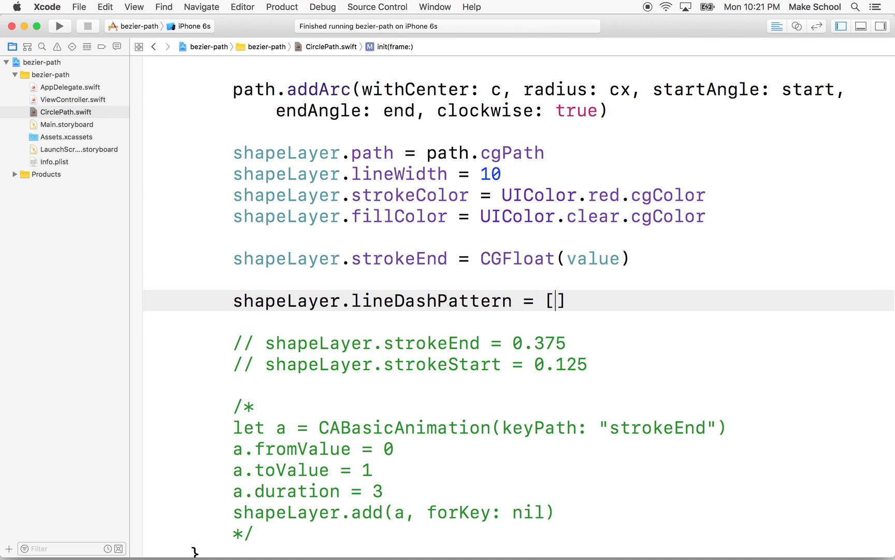
pyautogui.write('4,')
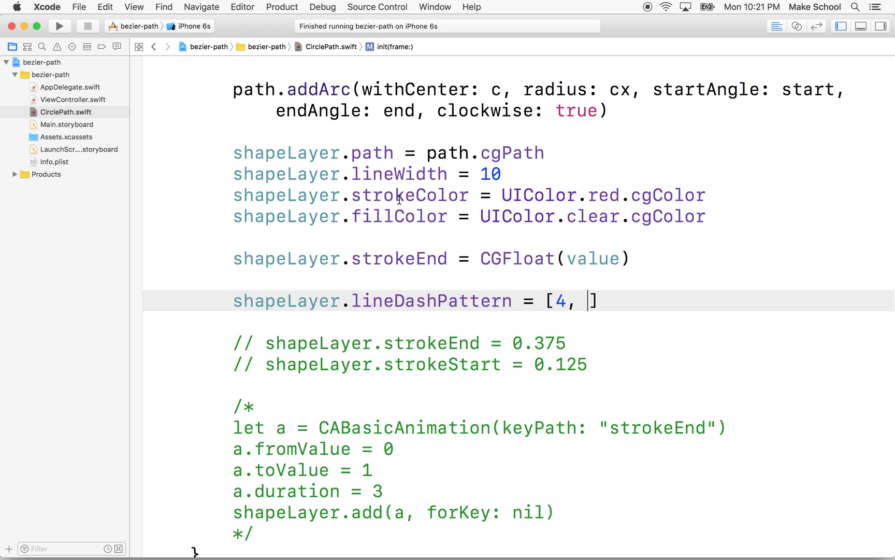
pyautogui.write('2')
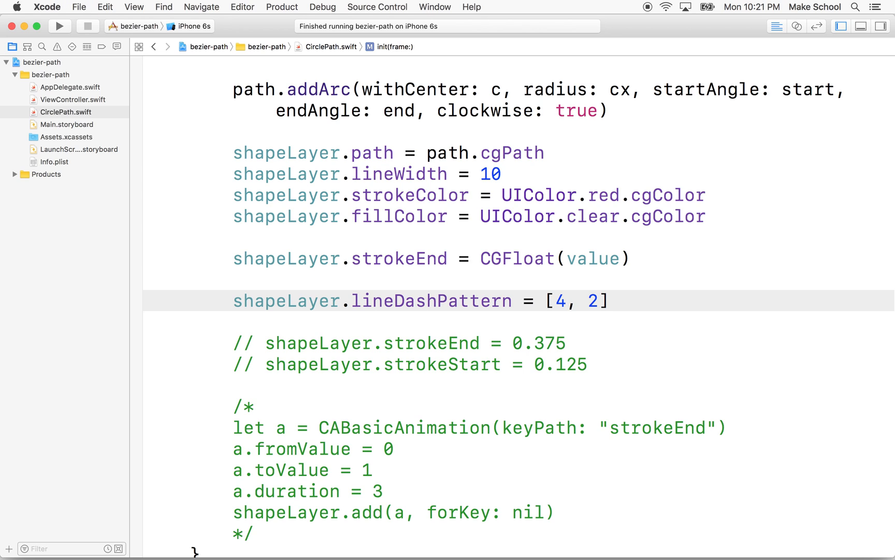
pyautogui.doubleClick(560, 300)
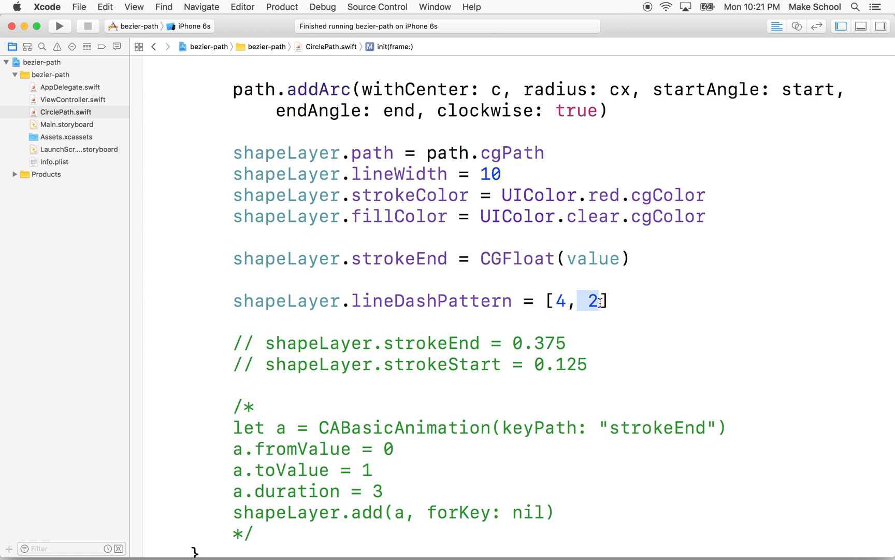
pyautogui.moveTo(619, 305)
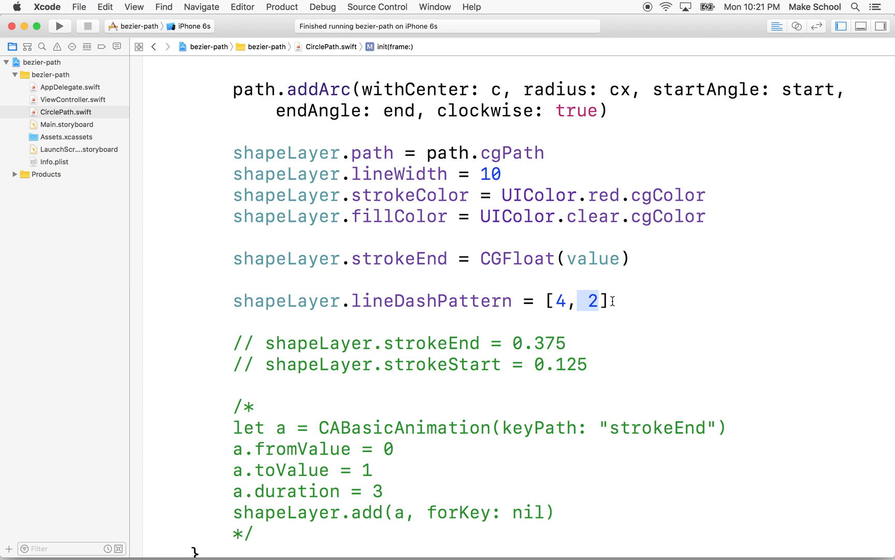
pyautogui.moveTo(550, 309)
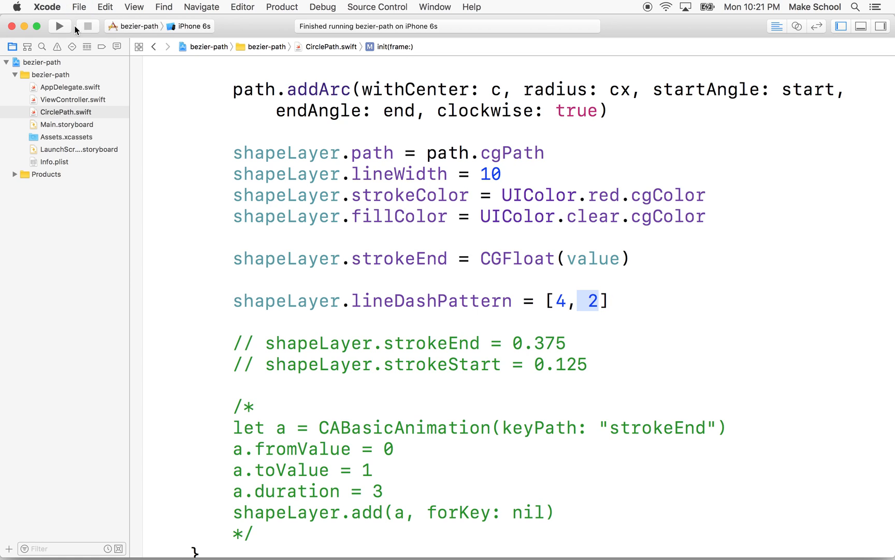
# Step: Run the app with the new dash pattern in the iPhone 6s simulator
pyautogui.click(59, 25)
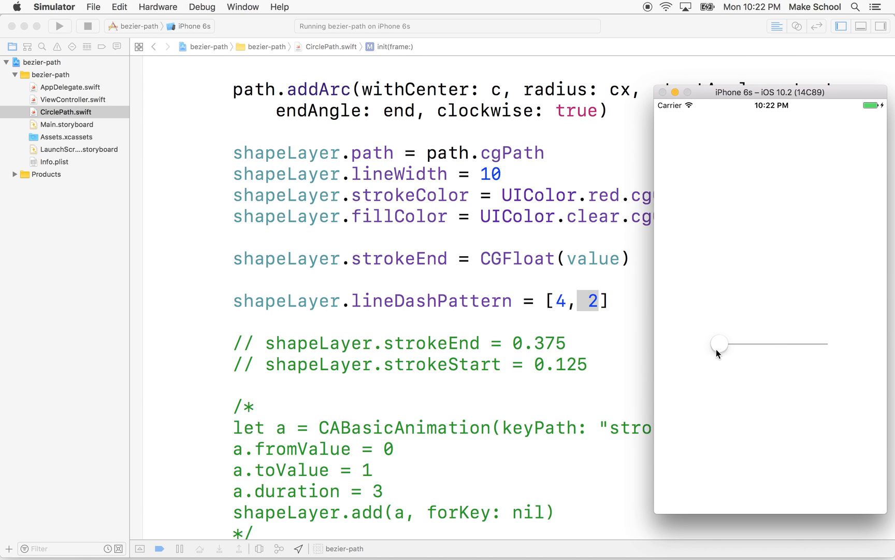
pyautogui.moveTo(94, 41)
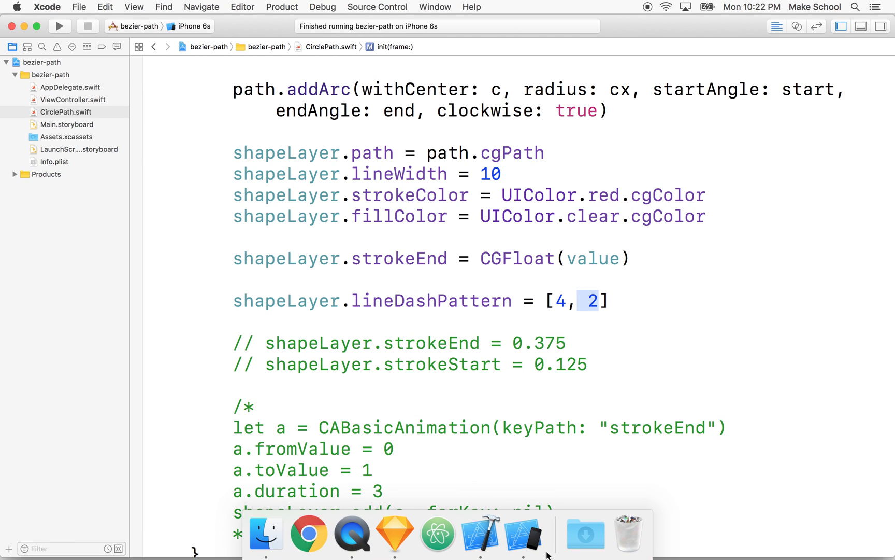
pyautogui.moveTo(483, 533)
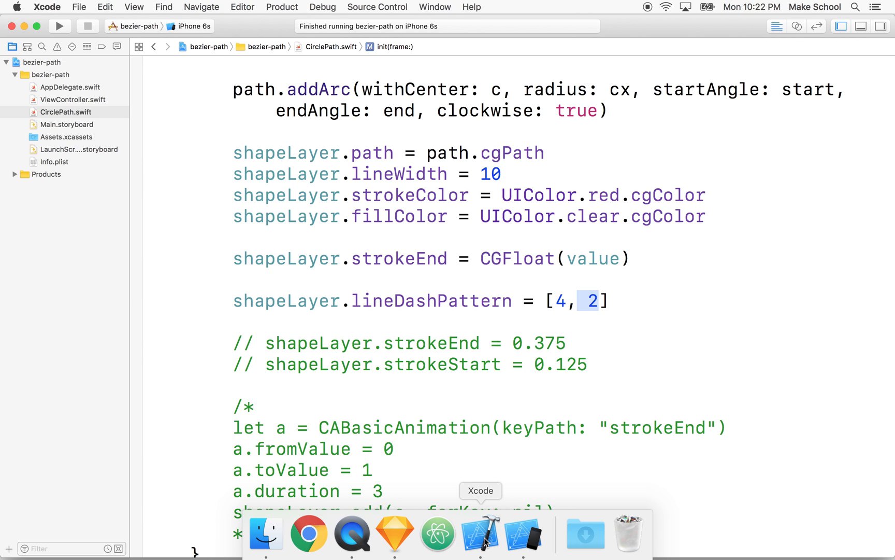
# Step: Switch to the Sketch document to view the gradient dashed arc mockup
pyautogui.click(394, 533)
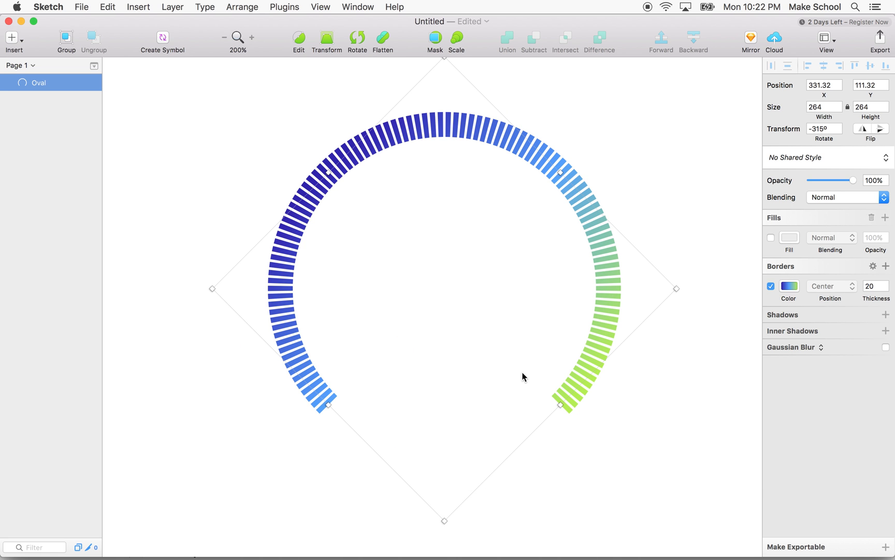
pyautogui.moveTo(272, 233)
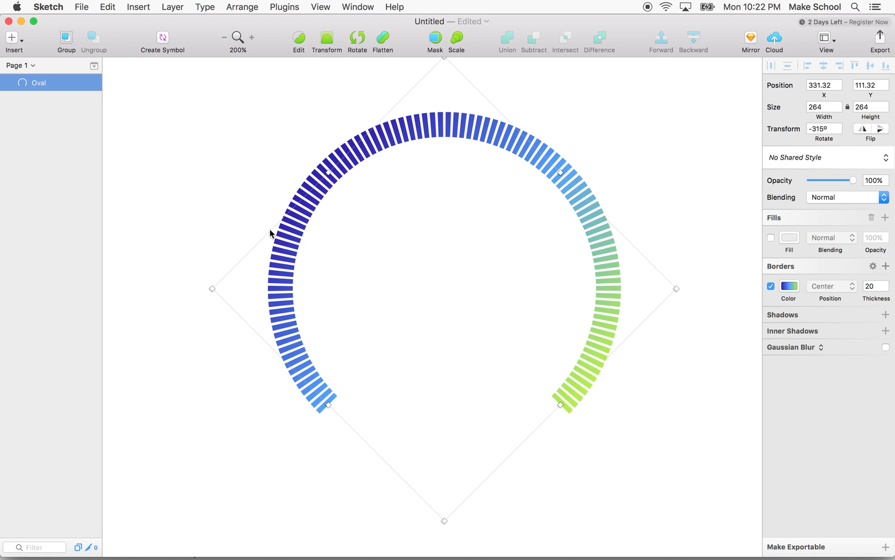
pyautogui.moveTo(581, 395)
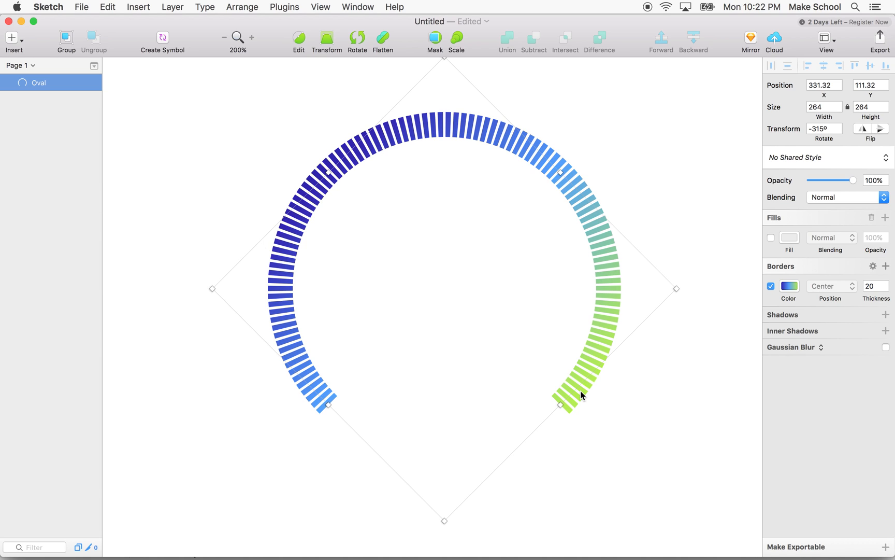
pyautogui.moveTo(646, 9)
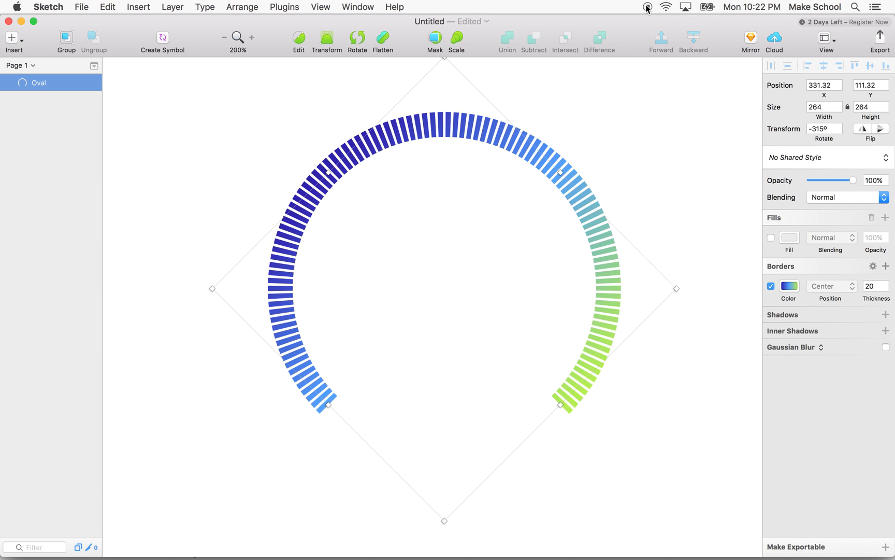